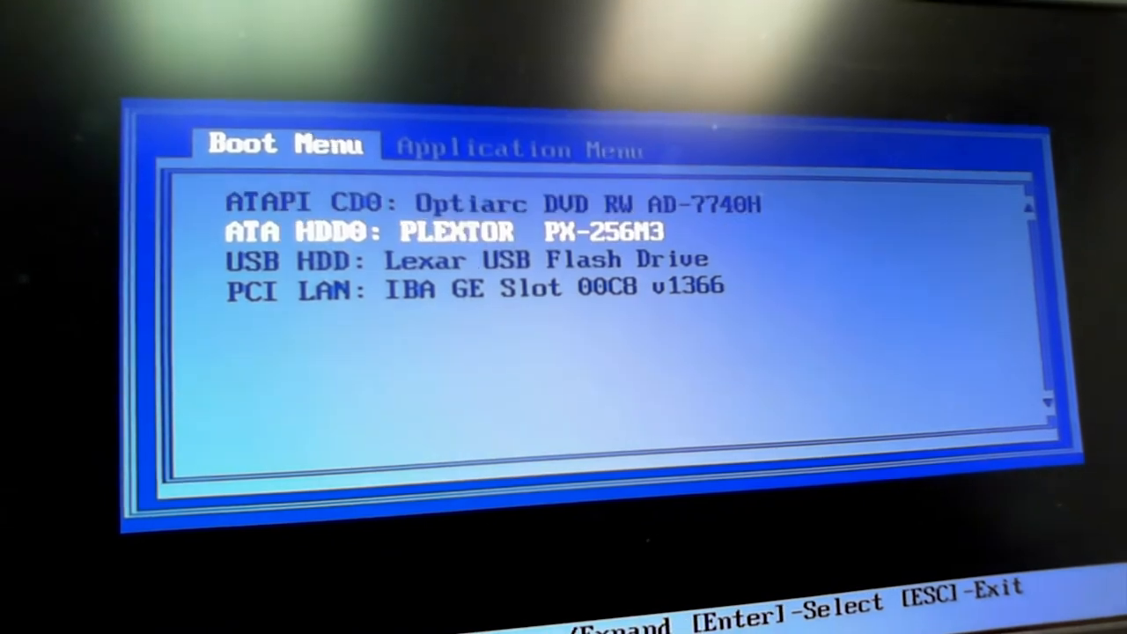
# Boot the computer from the Lexar USB Flash Drive in the BIOS boot menu.
pyautogui.press('Down')
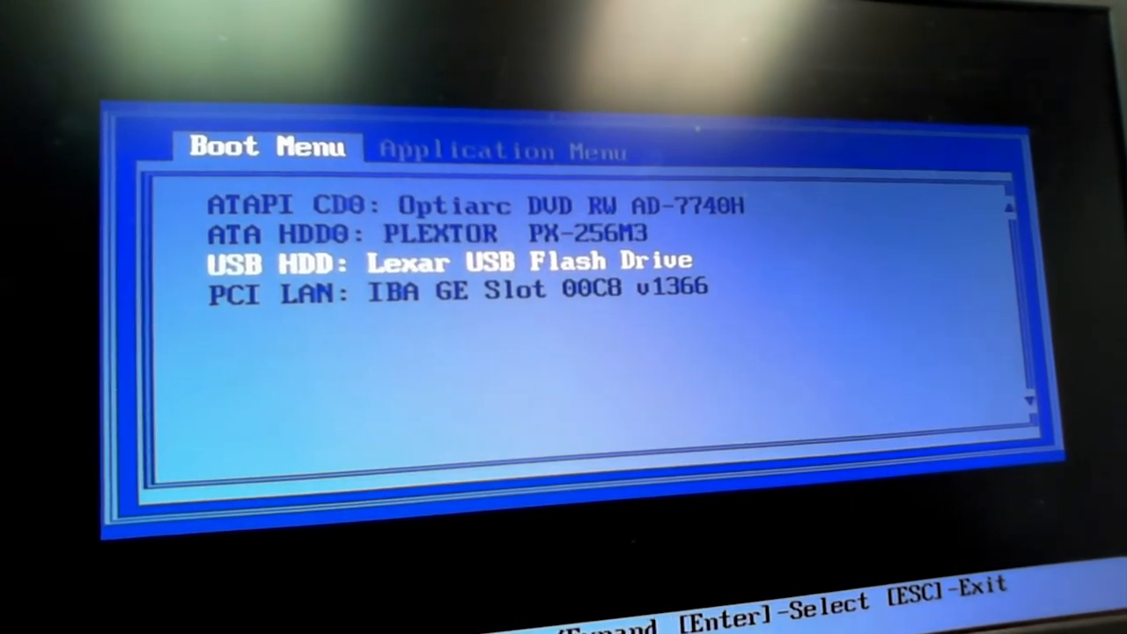
pyautogui.press('enter')
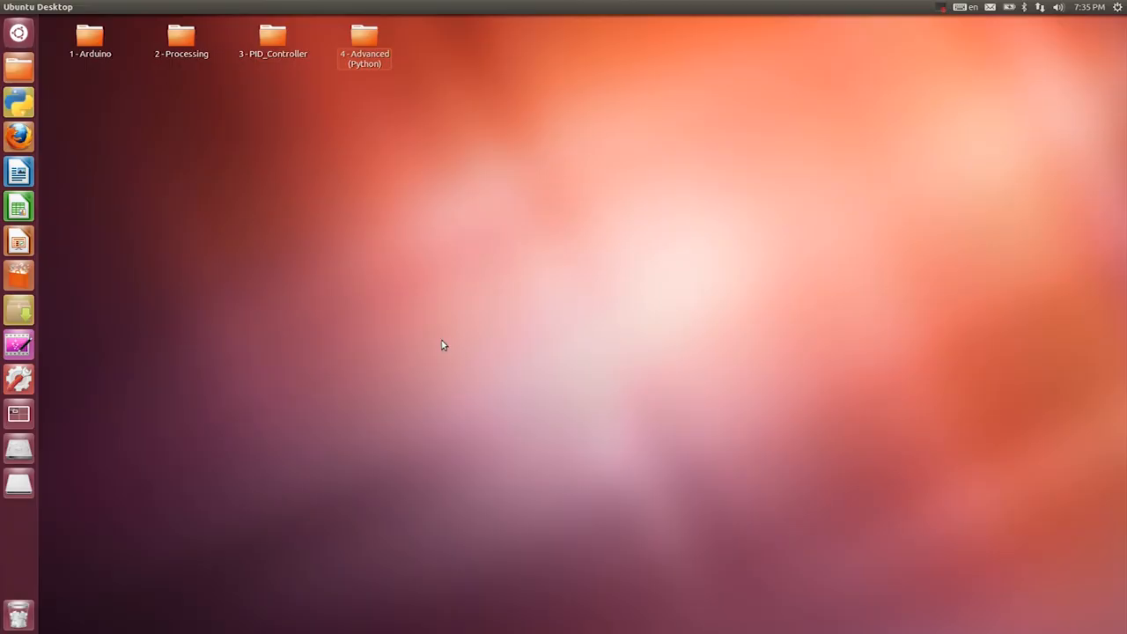
# Open the 1 - Arduino folder and launch Arduino 1.0.5 from its arduino file.
pyautogui.click(89, 37)
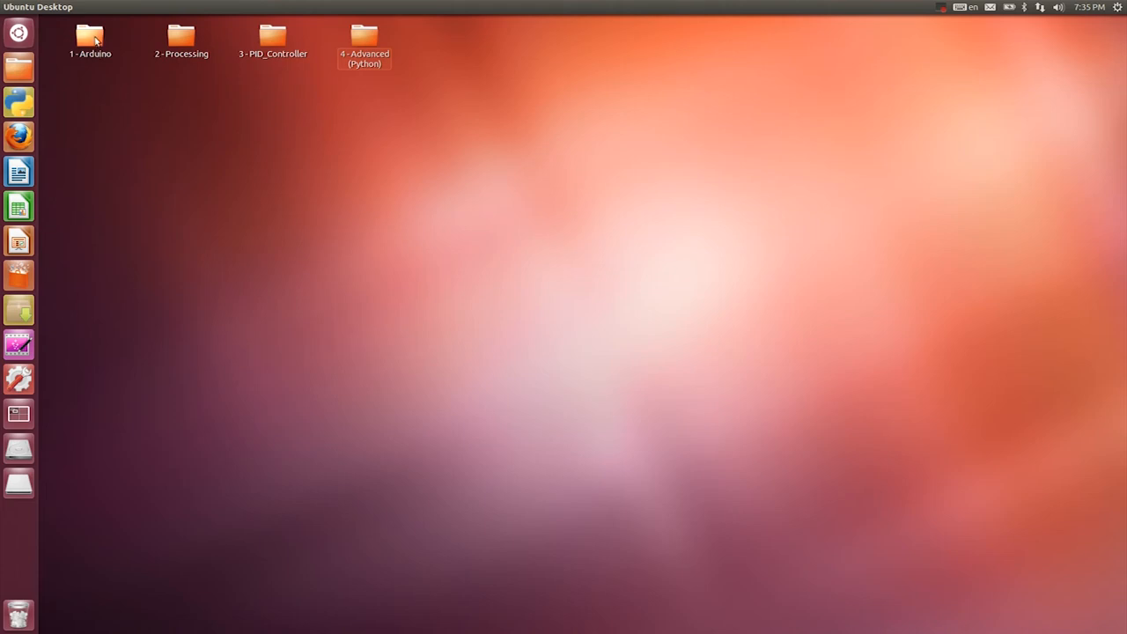
pyautogui.doubleClick(90, 35)
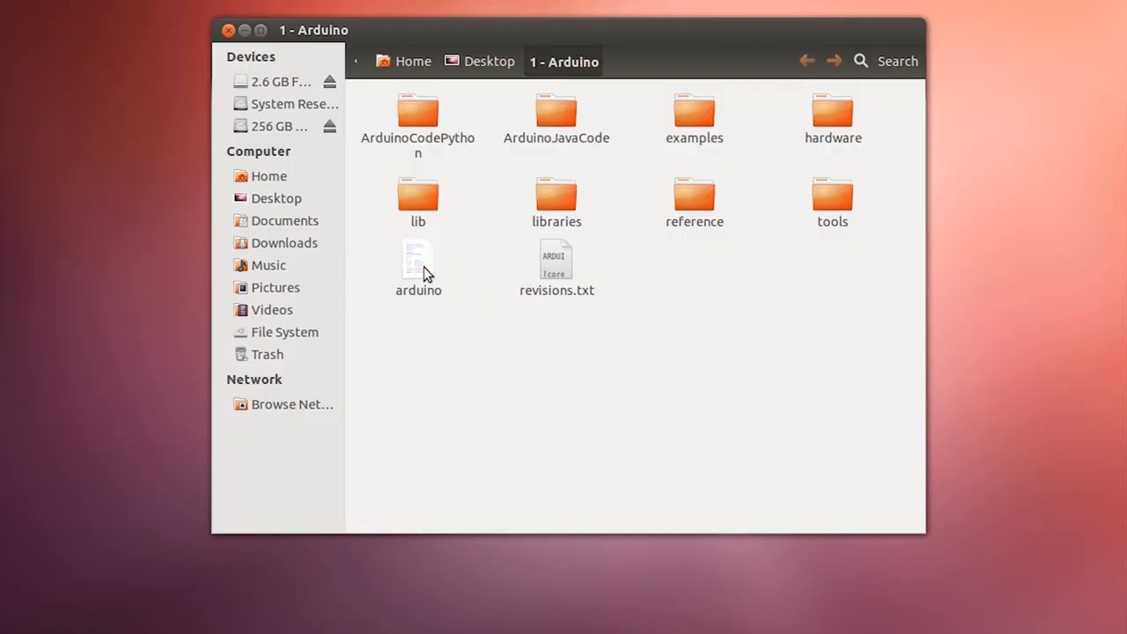
pyautogui.doubleClick(419, 260)
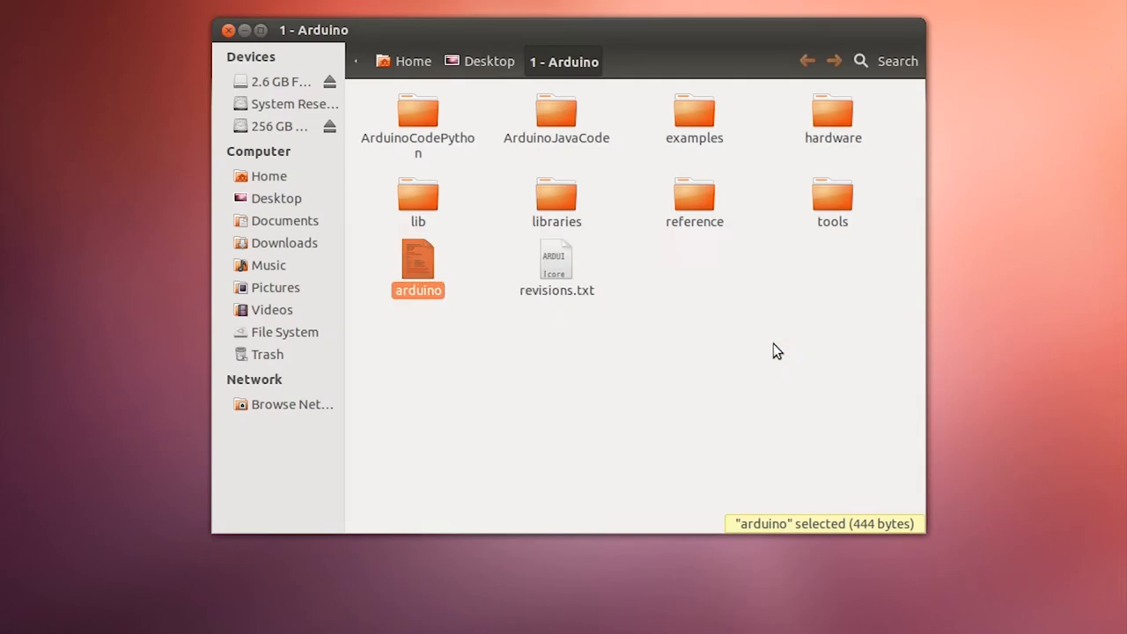
pyautogui.doubleClick(417, 260)
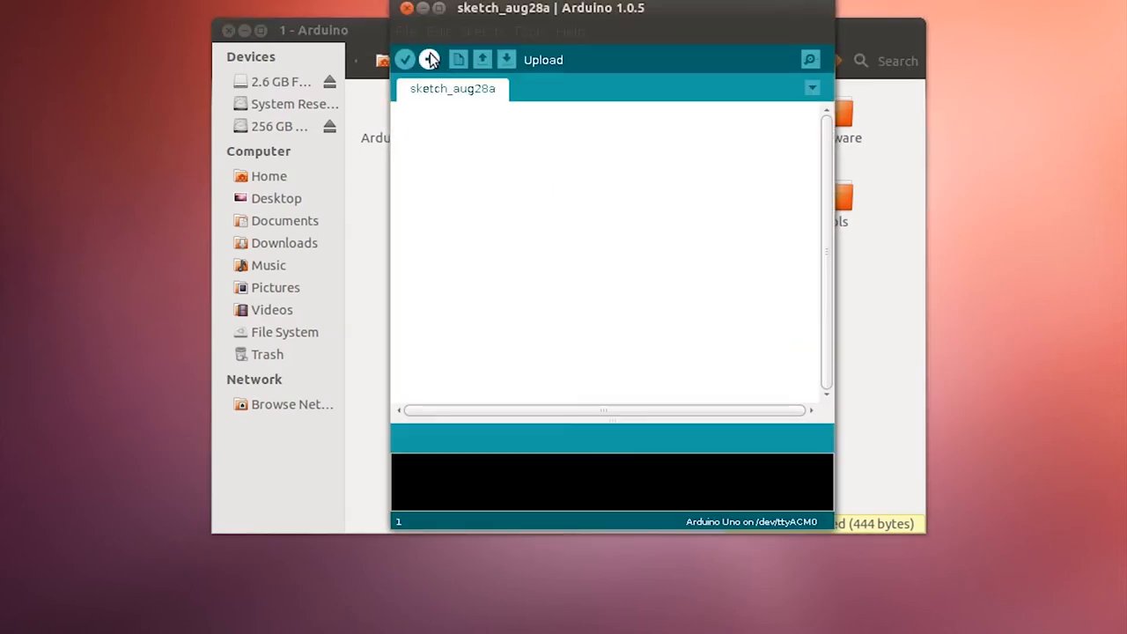
# Open ArduinoJavaCode.ino, upload it to the Arduino Uno, and close the sketch window.
pyautogui.click(405, 30)
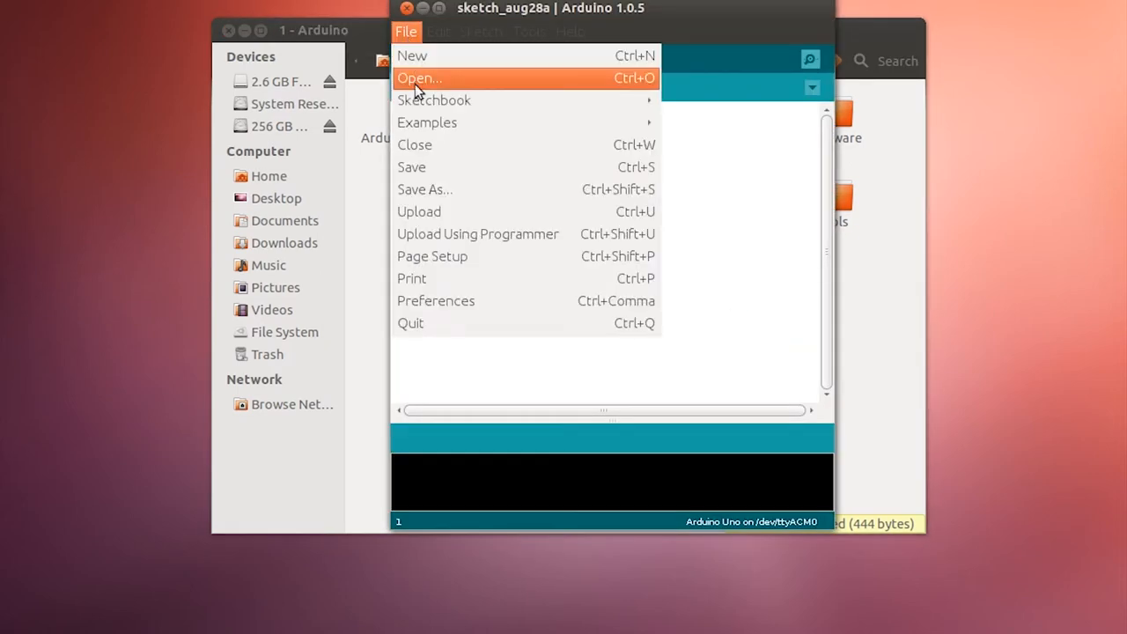
pyautogui.click(419, 78)
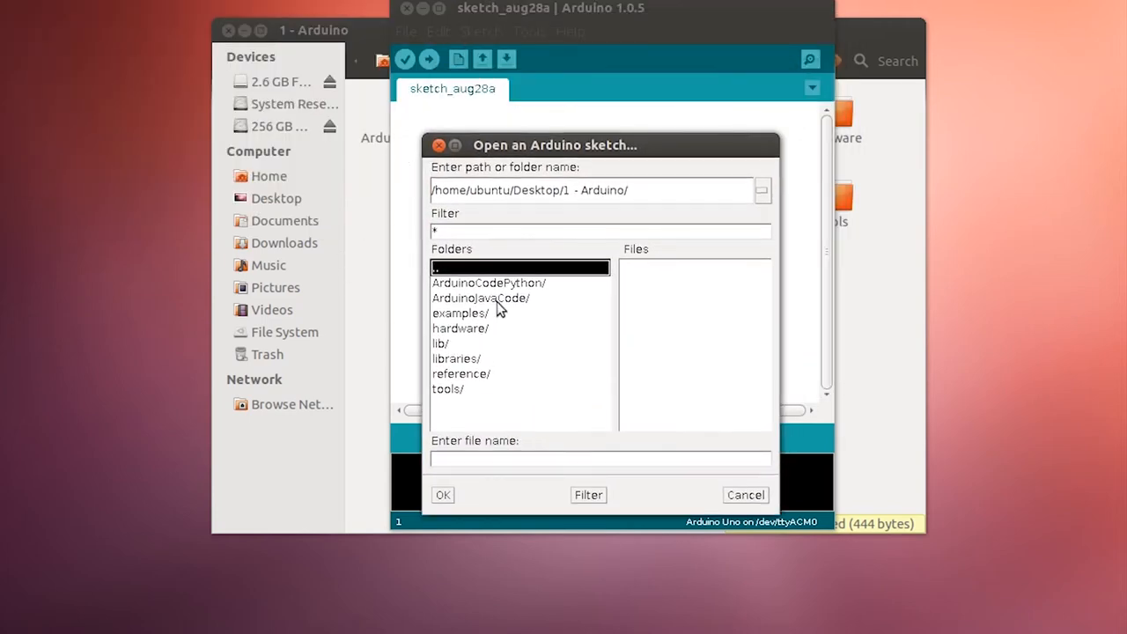
pyautogui.click(481, 298)
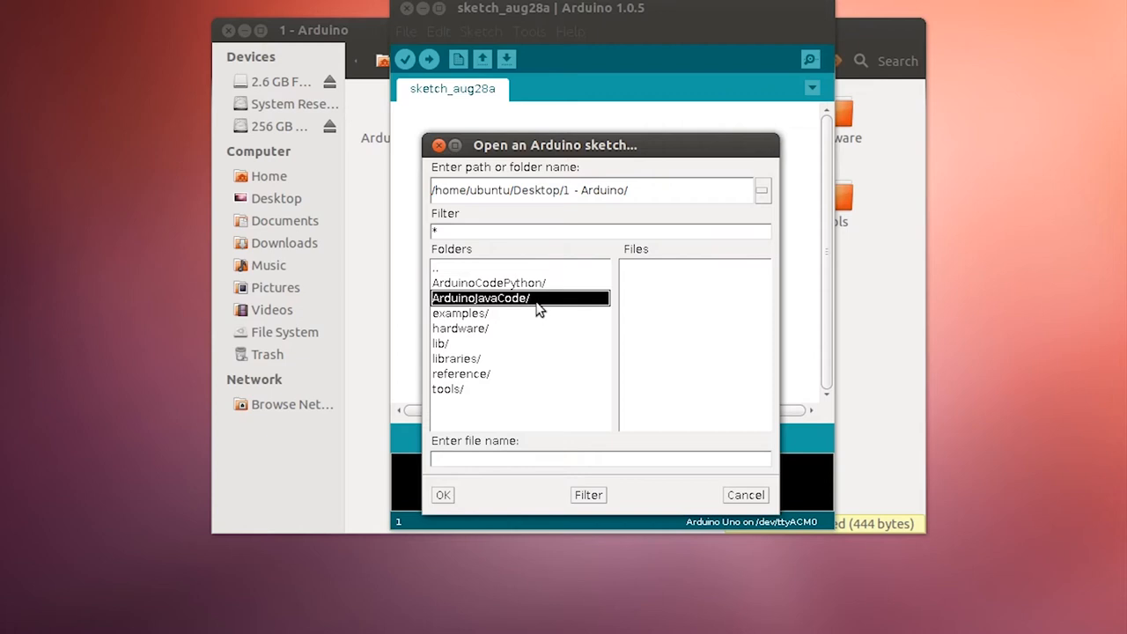
pyautogui.doubleClick(481, 298)
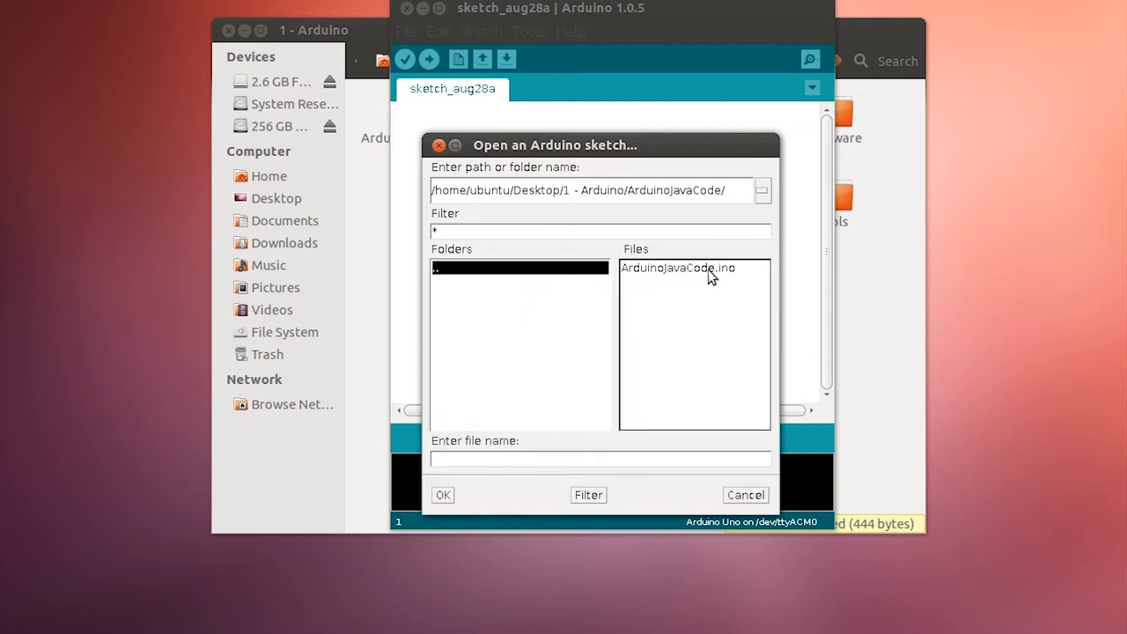
pyautogui.click(678, 268)
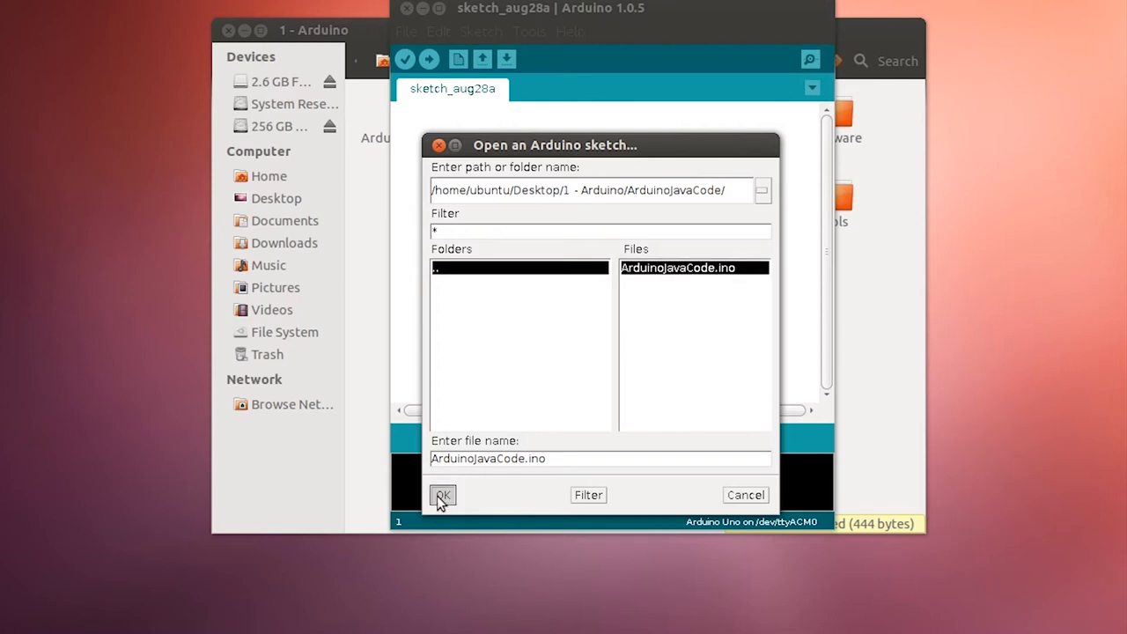
pyautogui.click(443, 494)
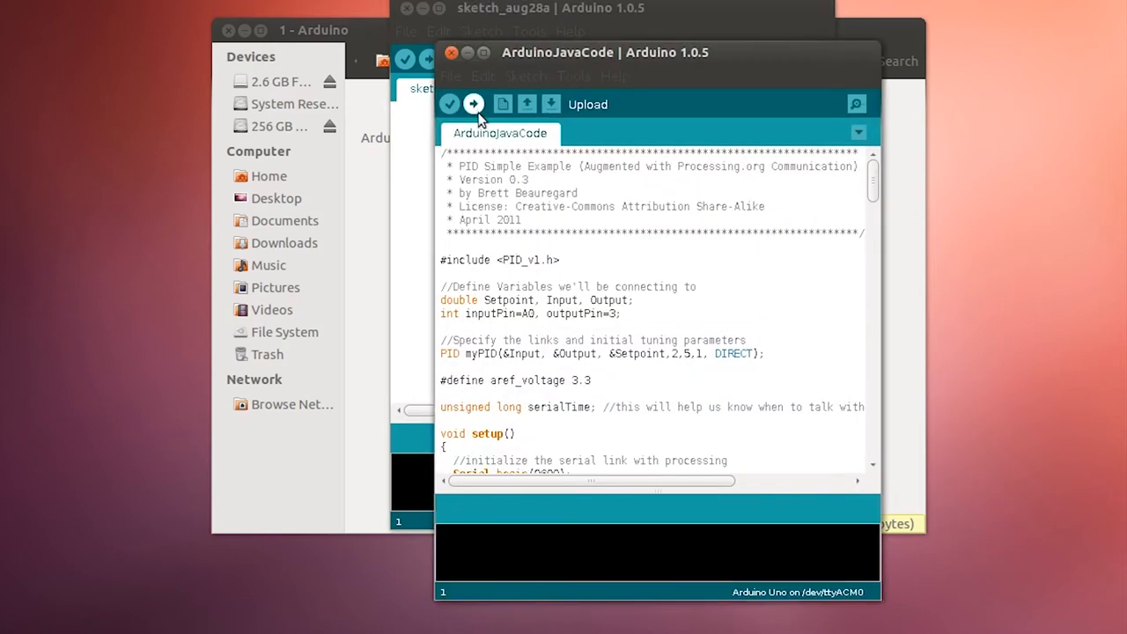
pyautogui.click(473, 104)
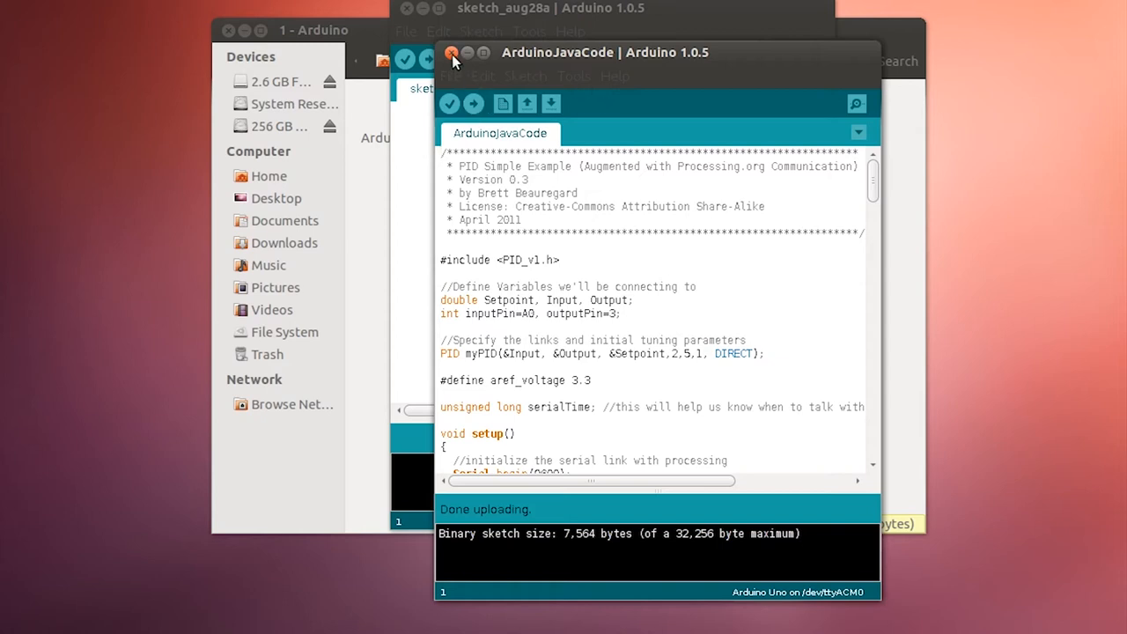
pyautogui.click(451, 52)
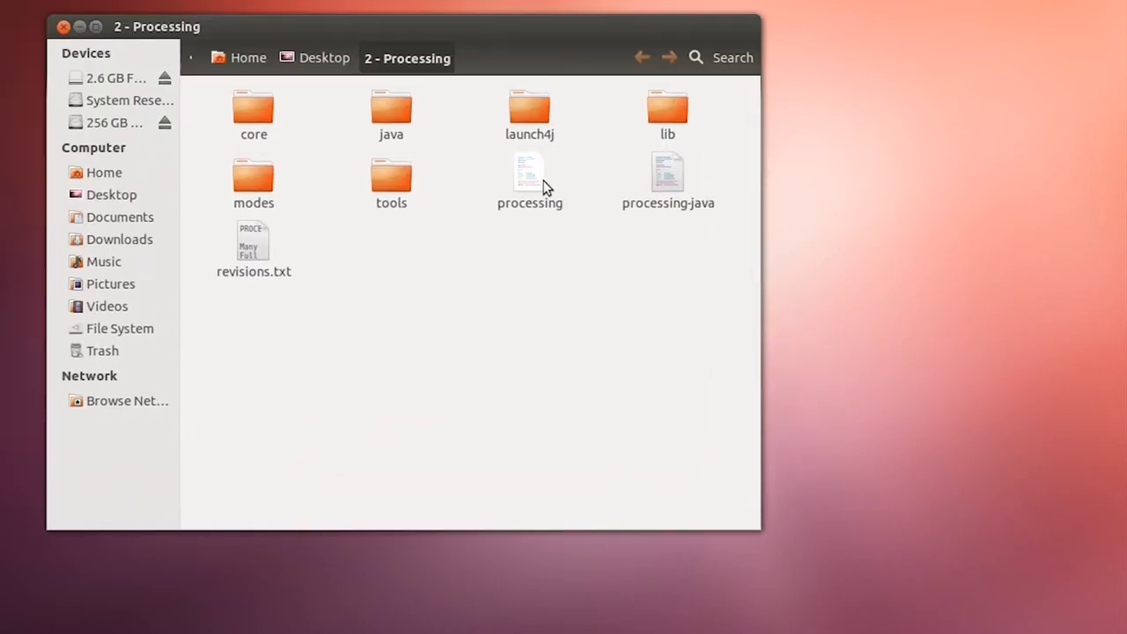
# Run the processing launcher from the 2 - Processing folder to start Processing 2.0.2.
pyautogui.doubleClick(530, 176)
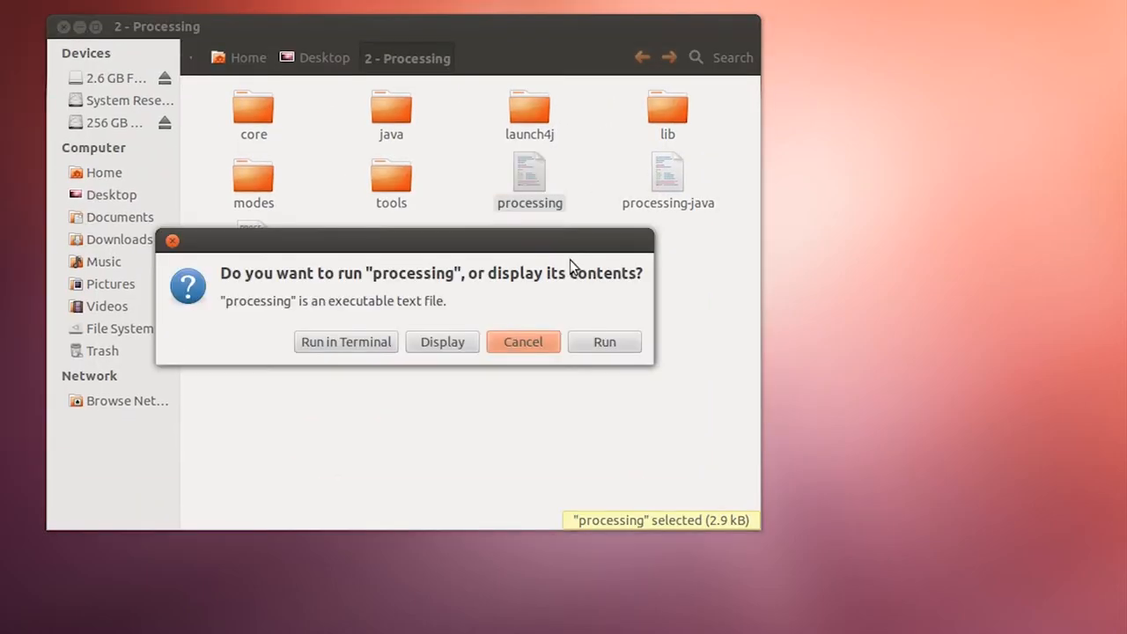
pyautogui.click(604, 342)
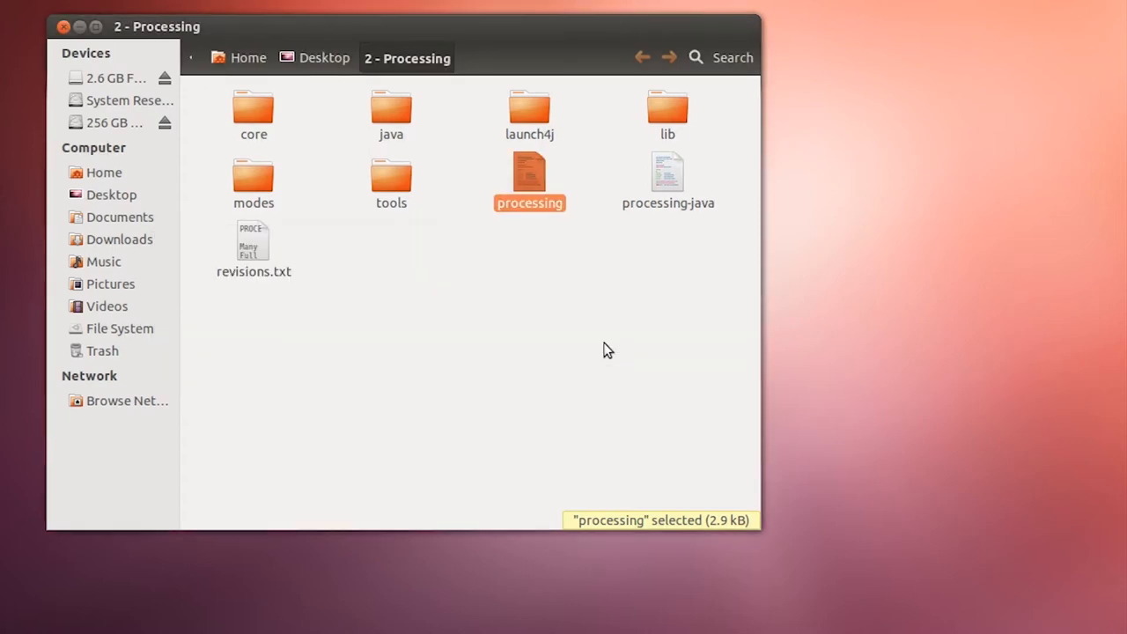
pyautogui.click(406, 32)
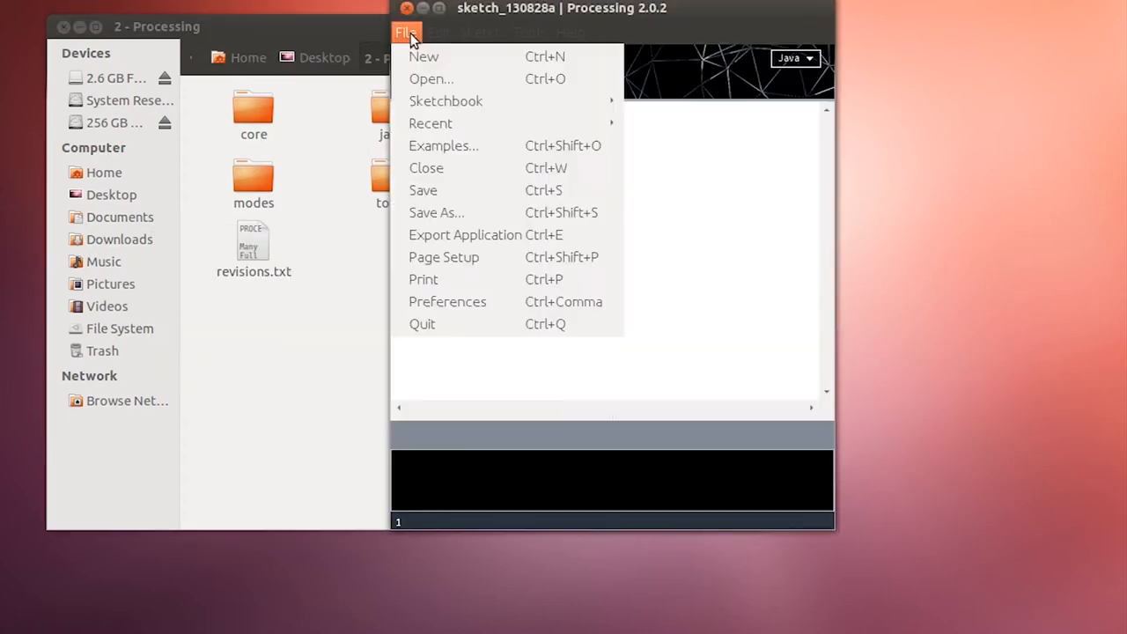
# Open PID_Controller.pde from Desktop > 3 - PID_Controller > PID_Controller.
pyautogui.click(430, 79)
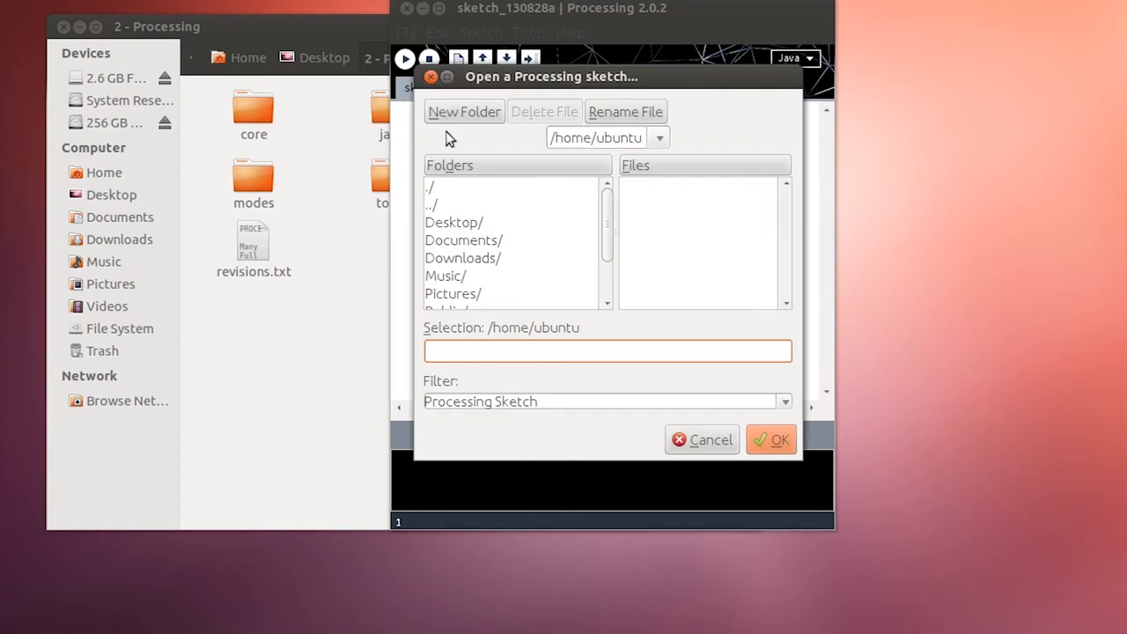
pyautogui.click(454, 222)
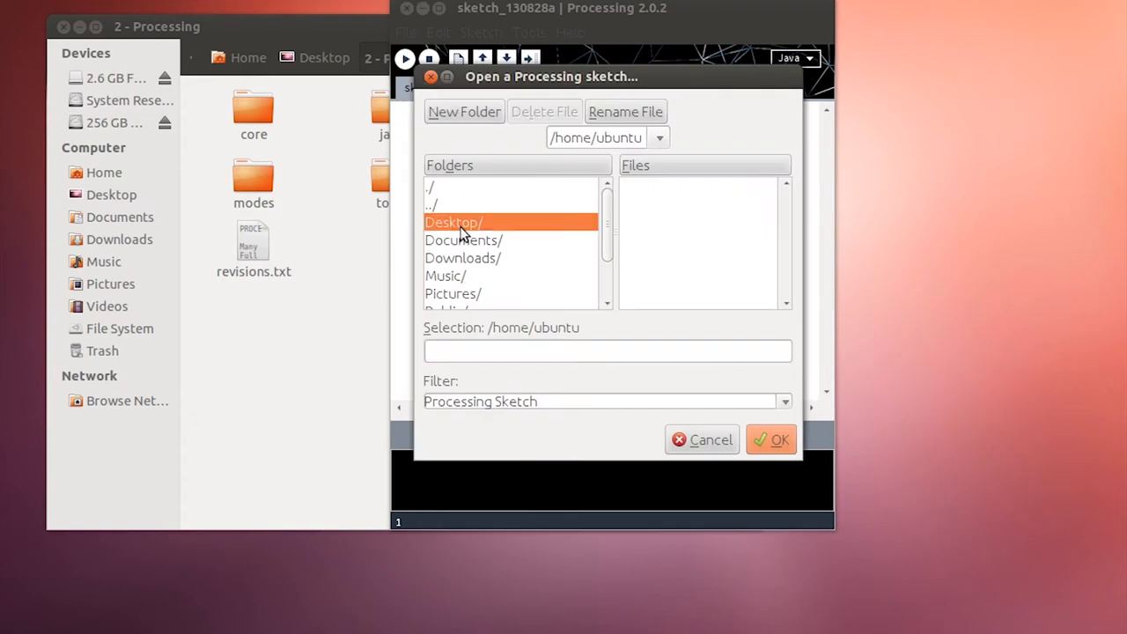
pyautogui.doubleClick(454, 222)
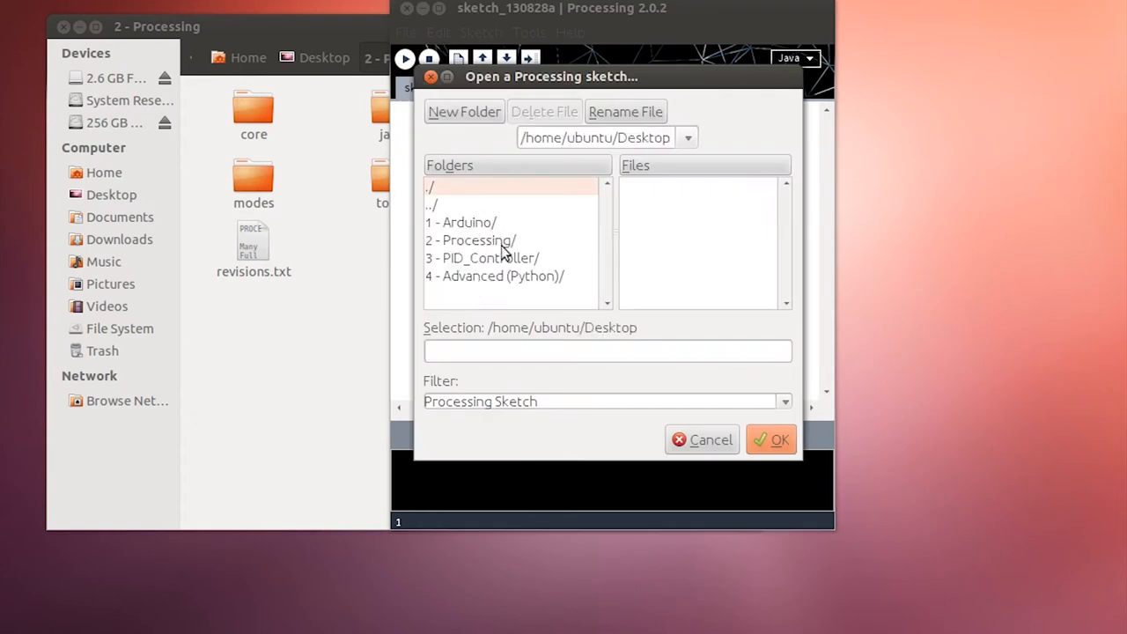
pyautogui.click(482, 258)
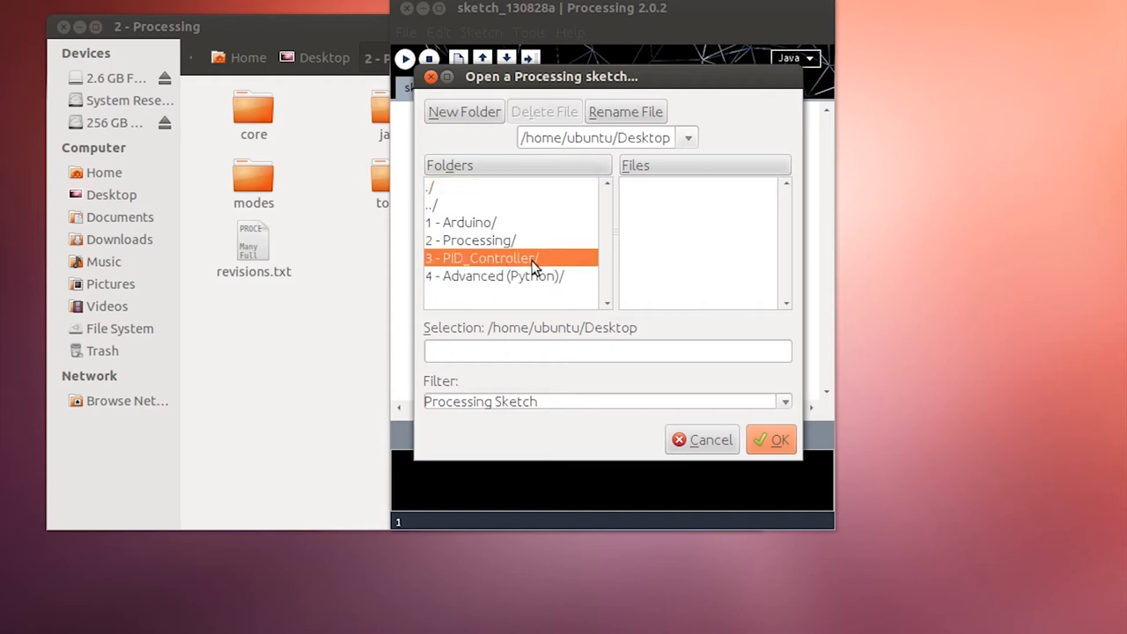
pyautogui.moveTo(497, 264)
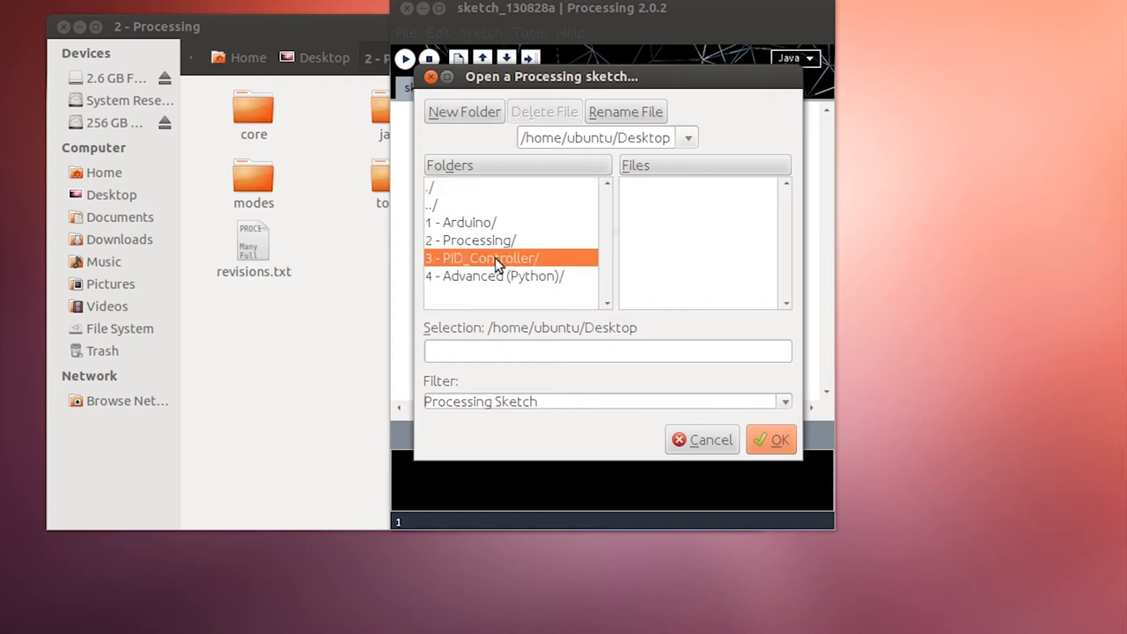
pyautogui.doubleClick(482, 257)
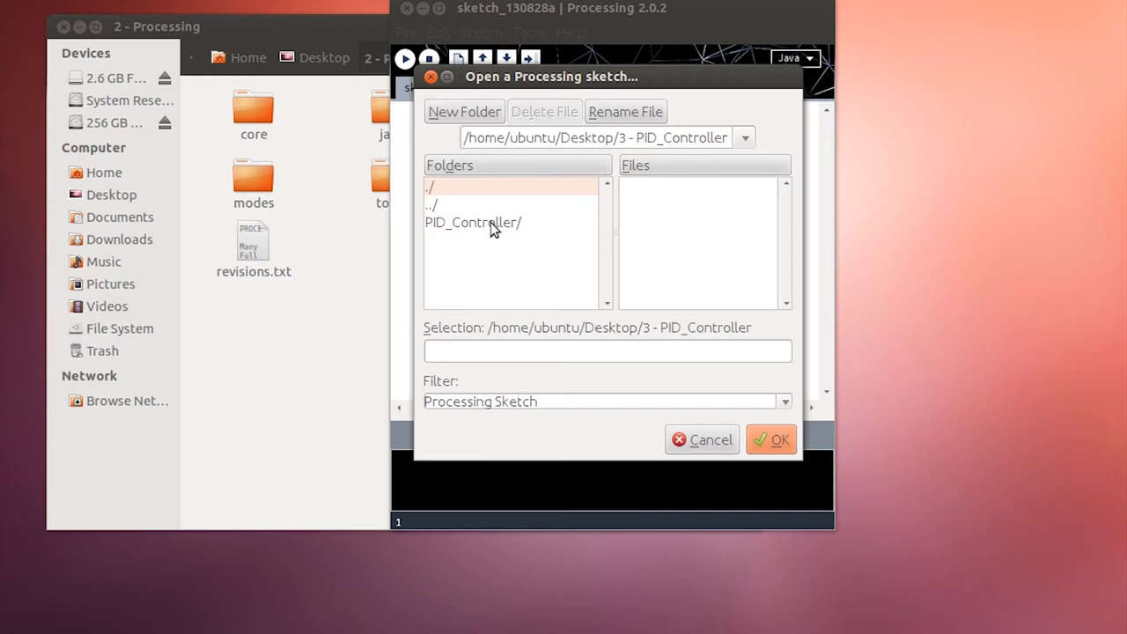
pyautogui.click(473, 222)
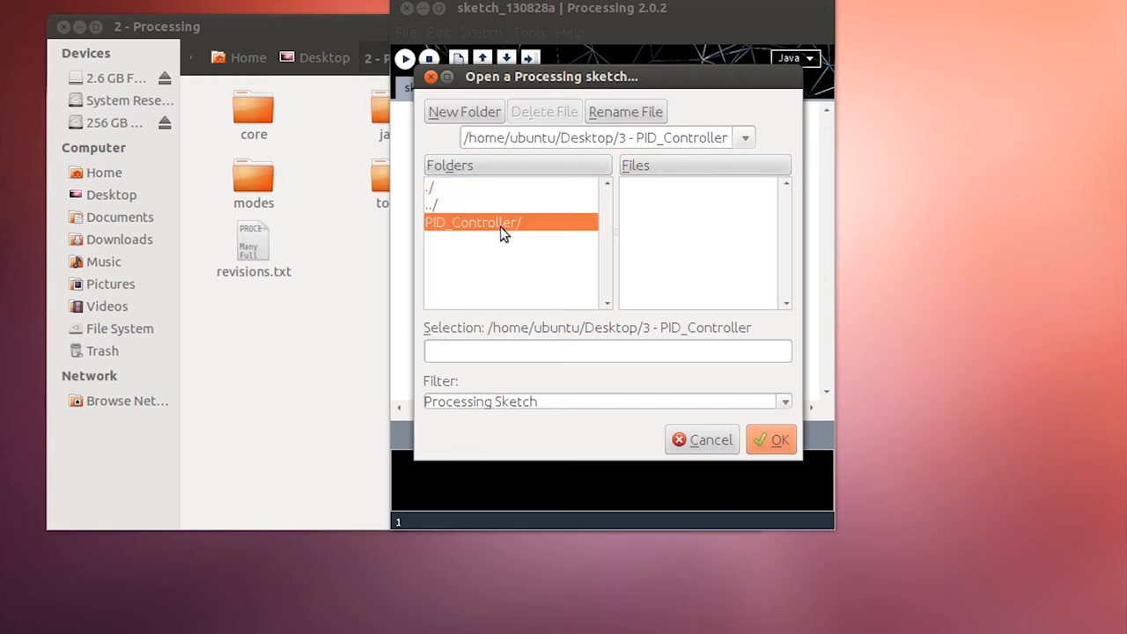
pyautogui.doubleClick(473, 222)
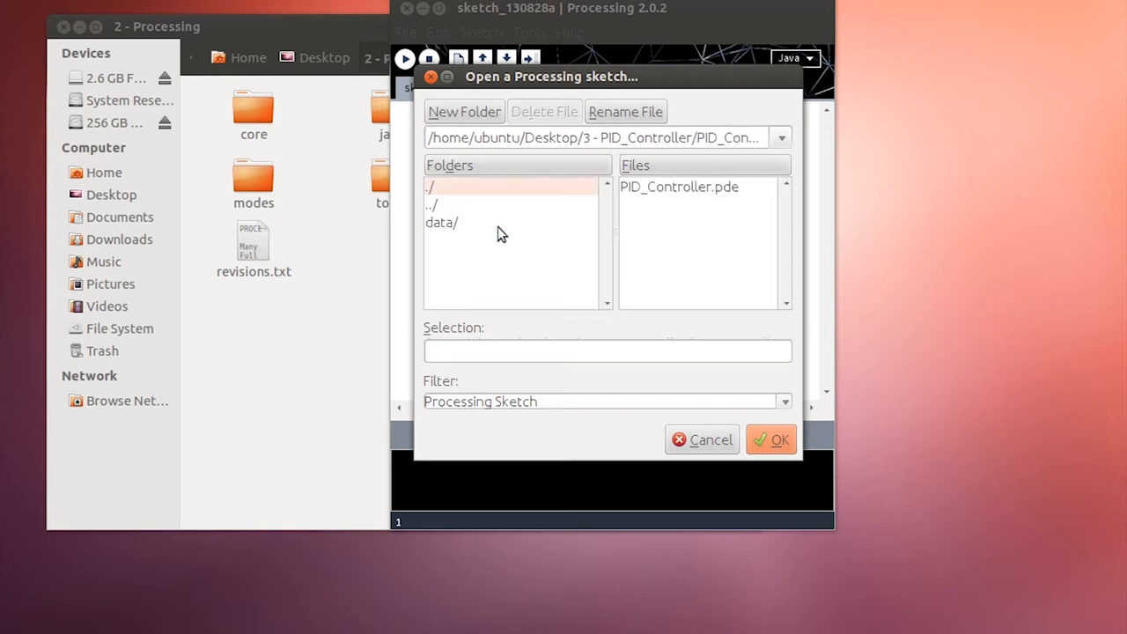
pyautogui.click(679, 187)
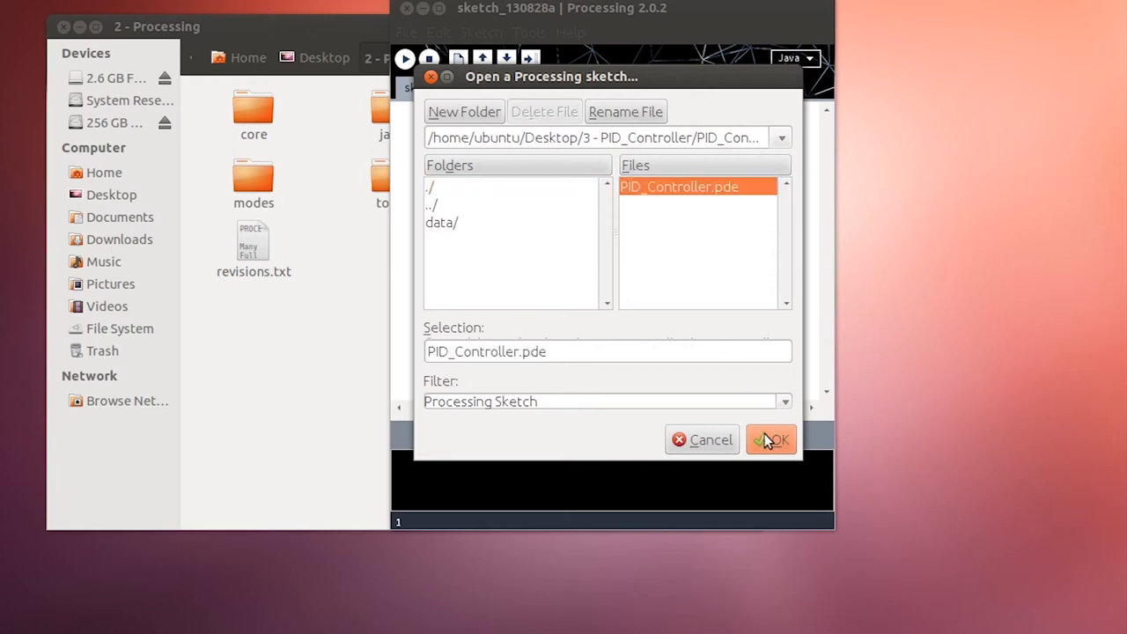
pyautogui.click(772, 440)
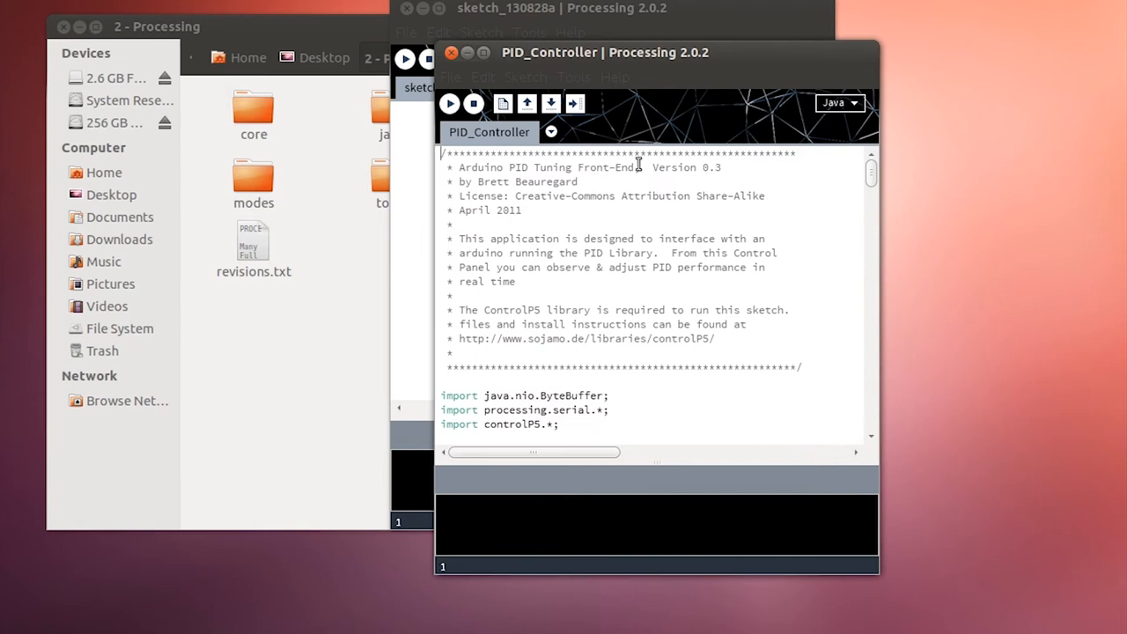
pyautogui.moveTo(868, 186)
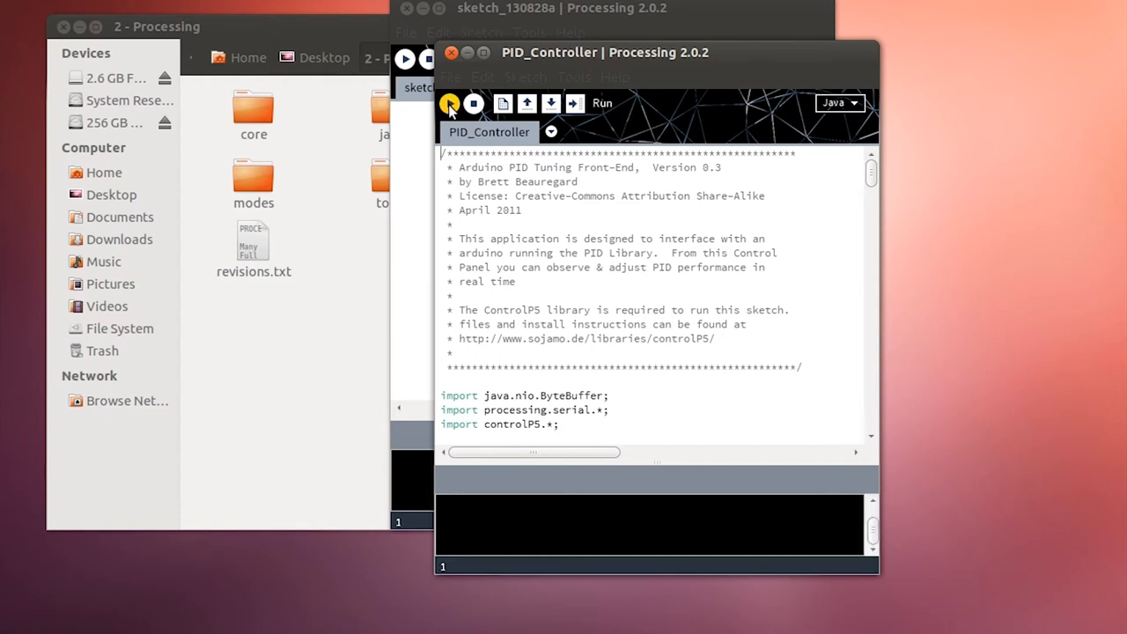
# Run the PID_Controller sketch to bring up the PID tuning window.
pyautogui.click(449, 103)
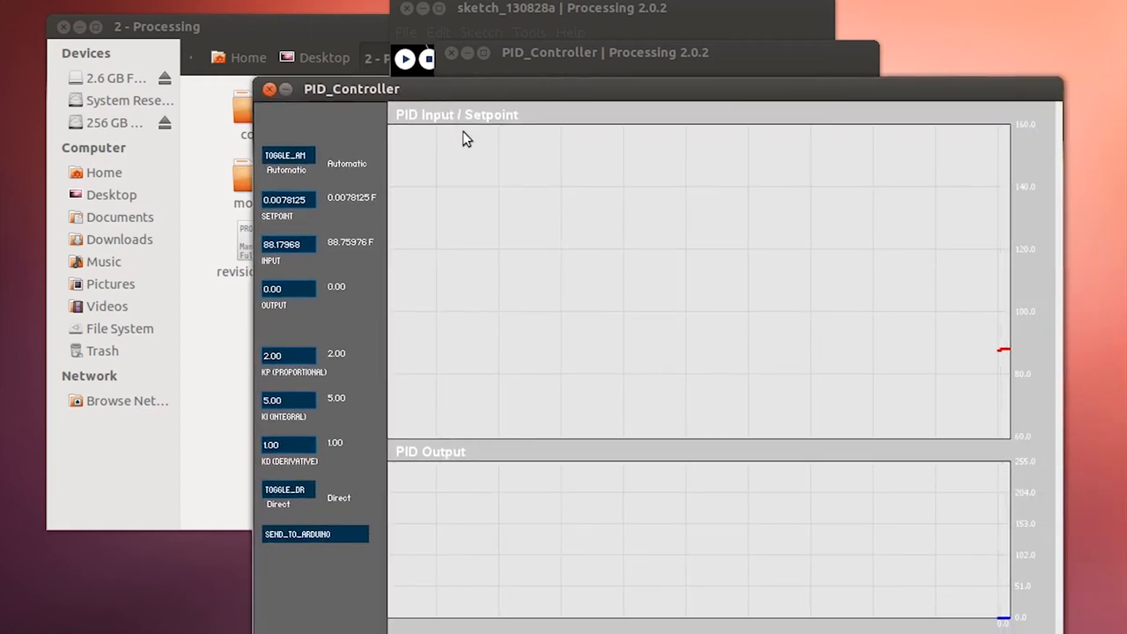
pyautogui.moveTo(529, 210)
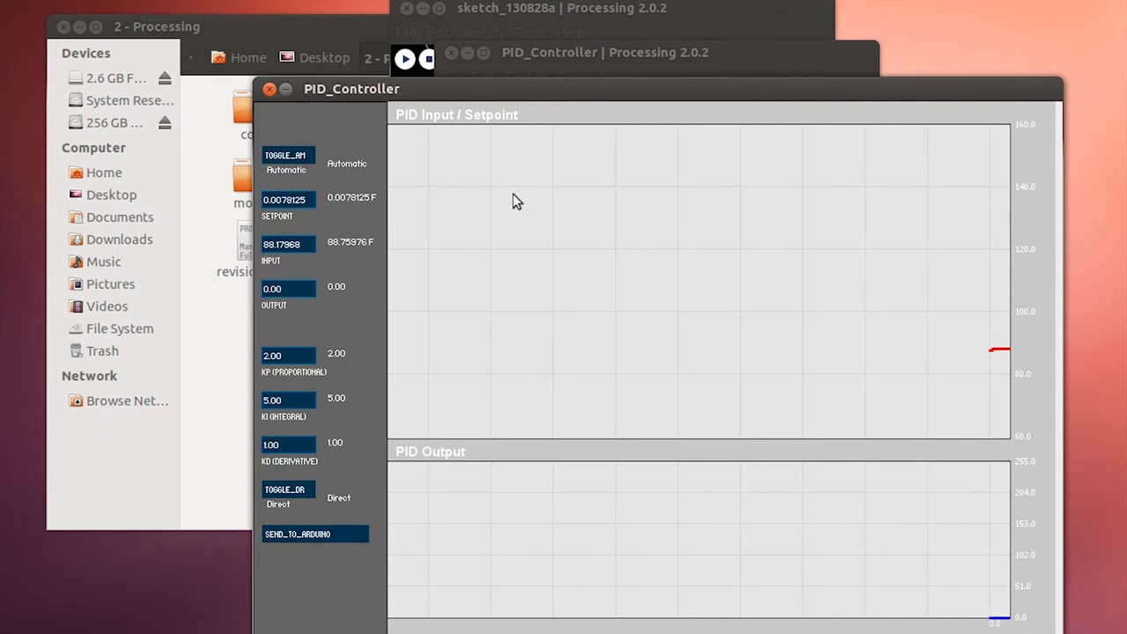
pyautogui.moveTo(396, 344)
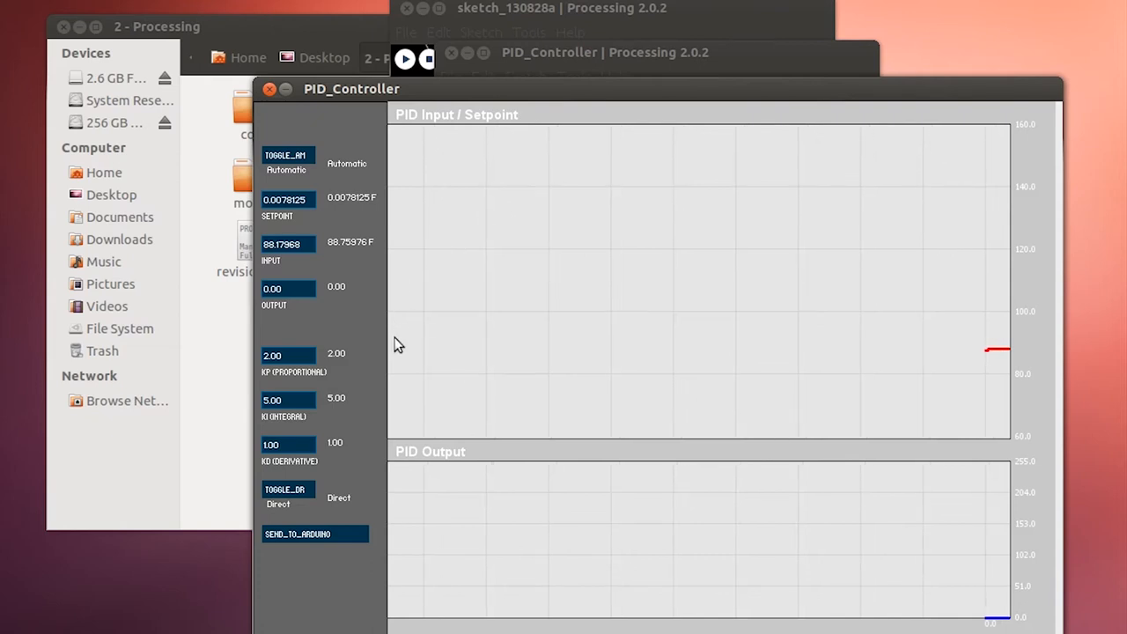
pyautogui.moveTo(370, 320)
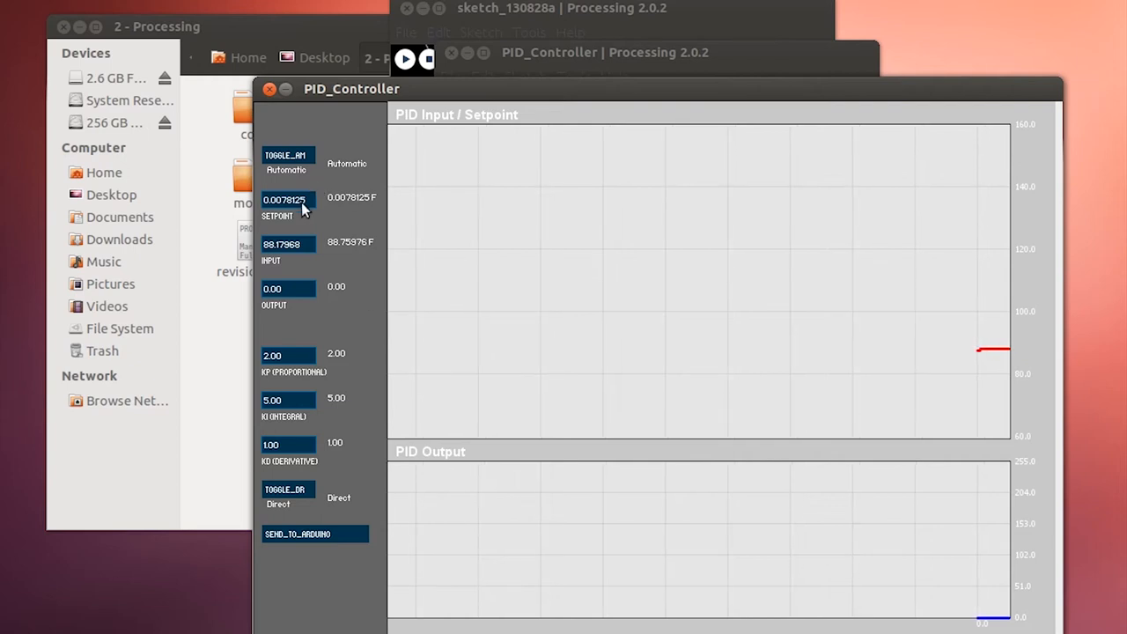
pyautogui.moveTo(514, 282)
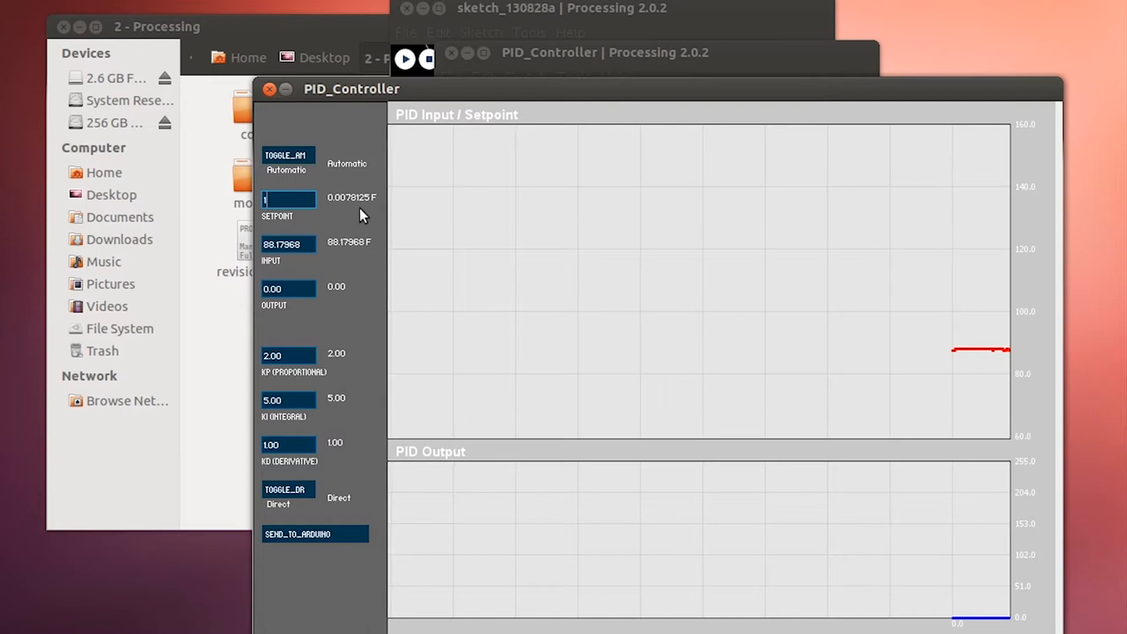
# Send a setpoint of 100 to the Arduino.
pyautogui.write('100')
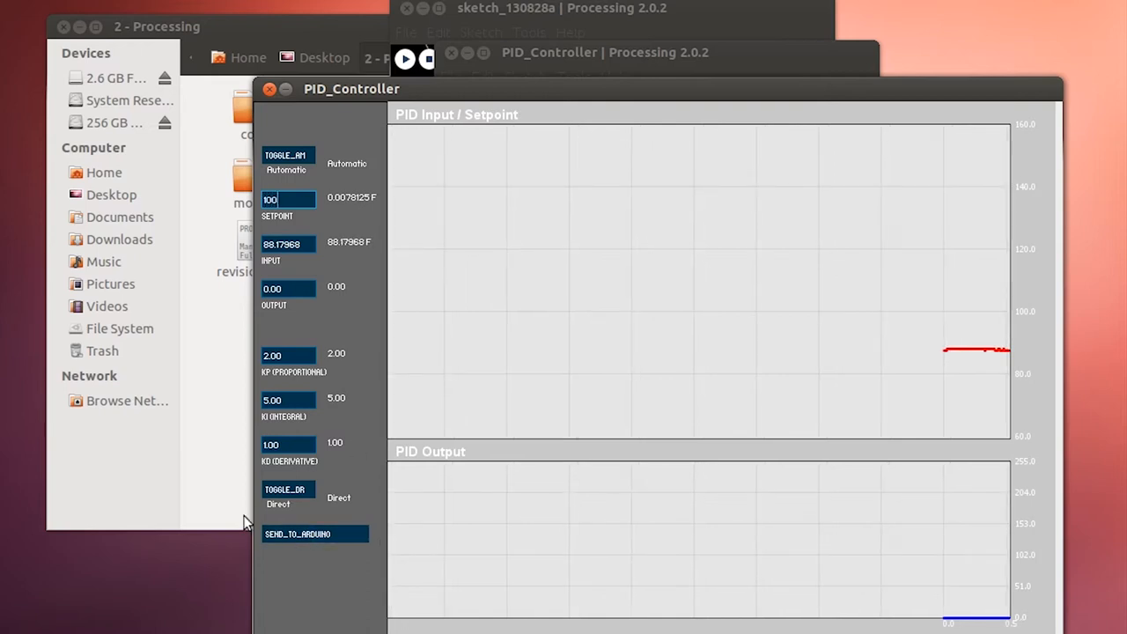
pyautogui.click(314, 534)
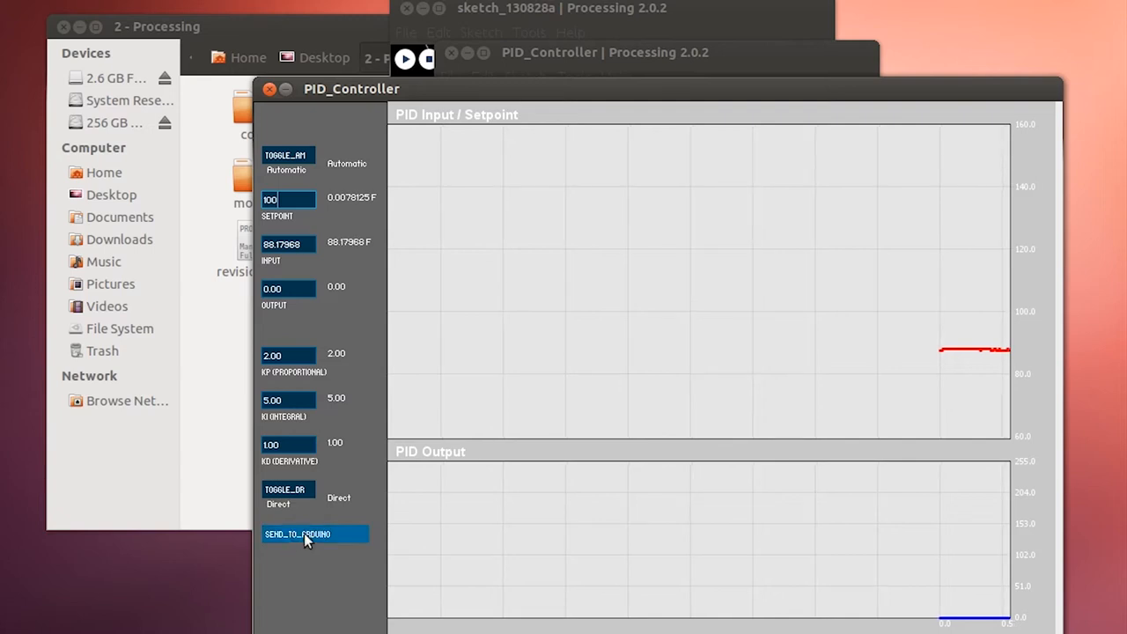
pyautogui.click(314, 534)
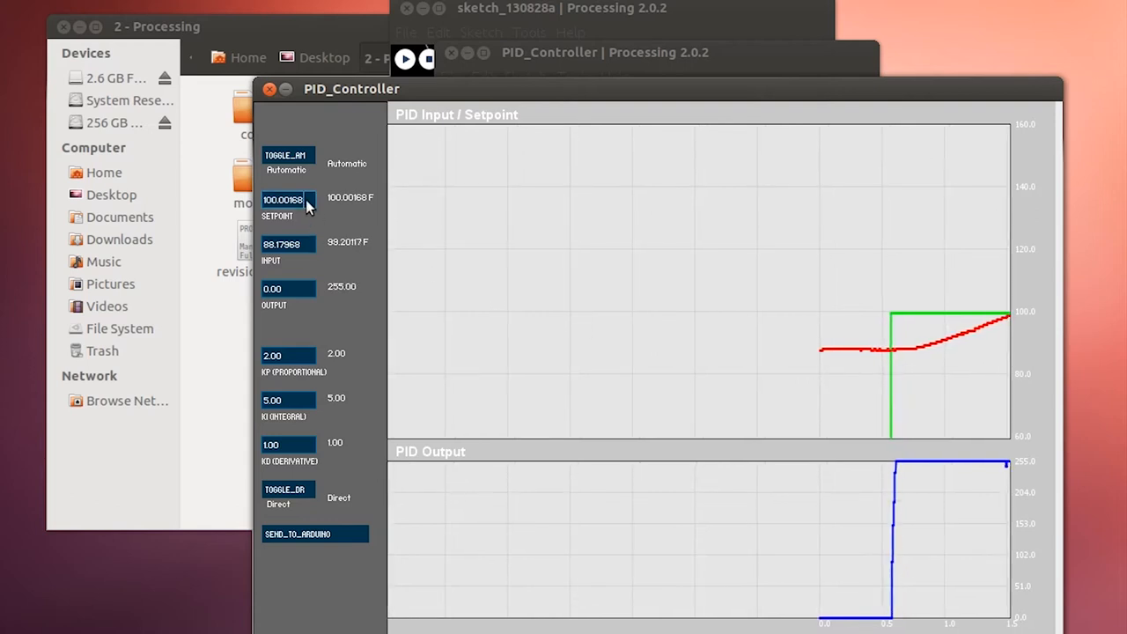
# Send a setpoint of 0 to the Arduino and toggle the controller to Manual.
pyautogui.click(288, 200)
pyautogui.write('0')
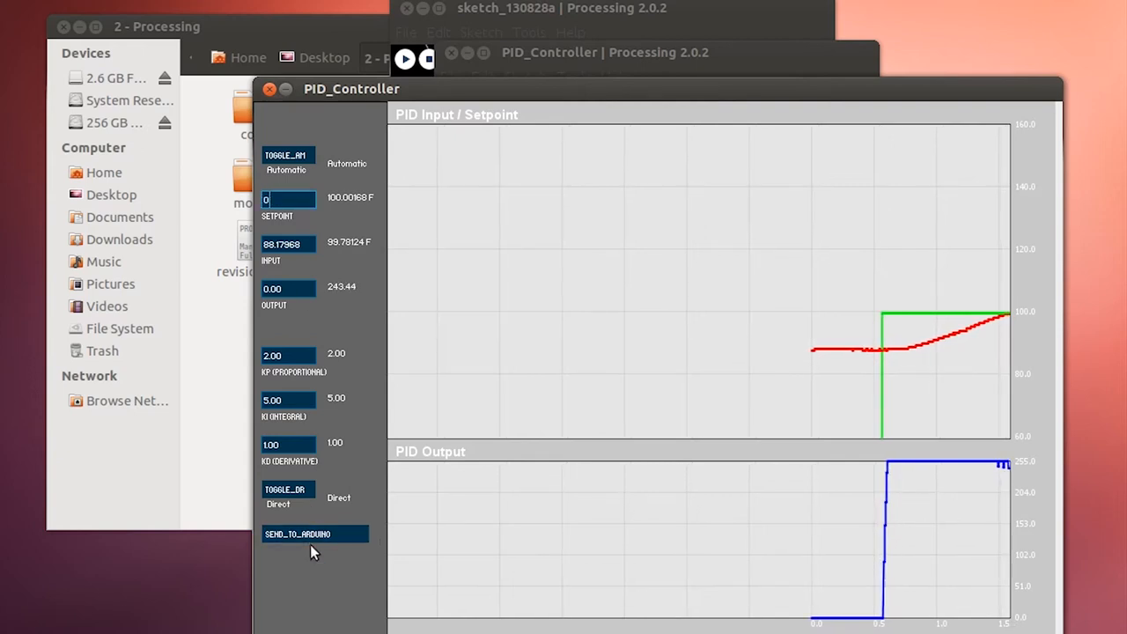
pyautogui.click(314, 534)
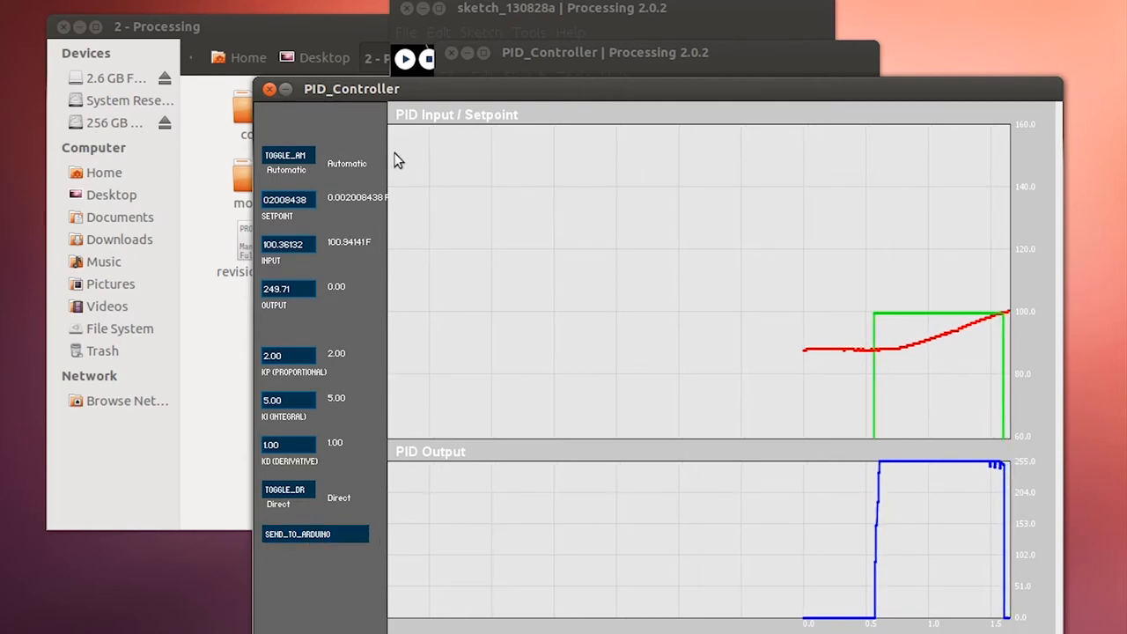
pyautogui.click(287, 156)
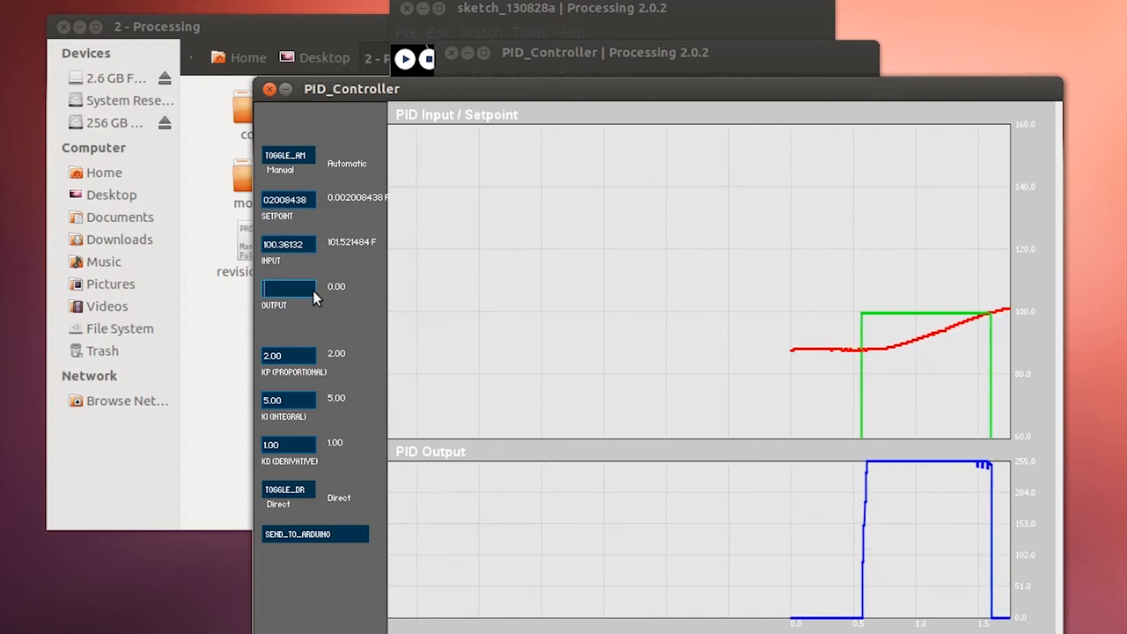
# Send a manual output of 150 to the Arduino.
pyautogui.write('150')
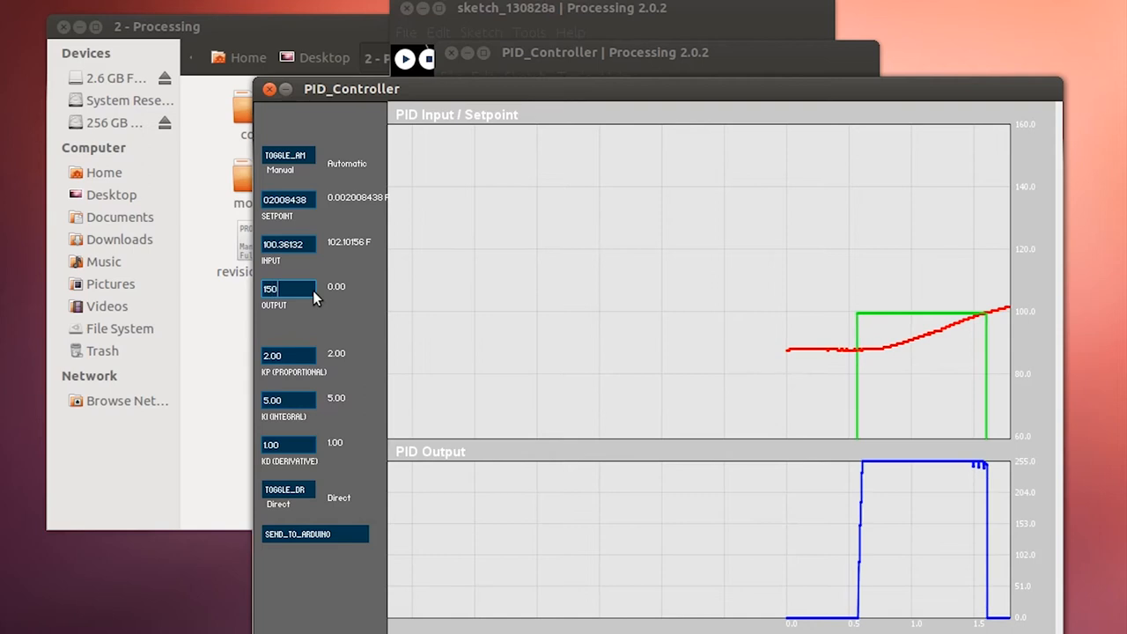
pyautogui.click(314, 533)
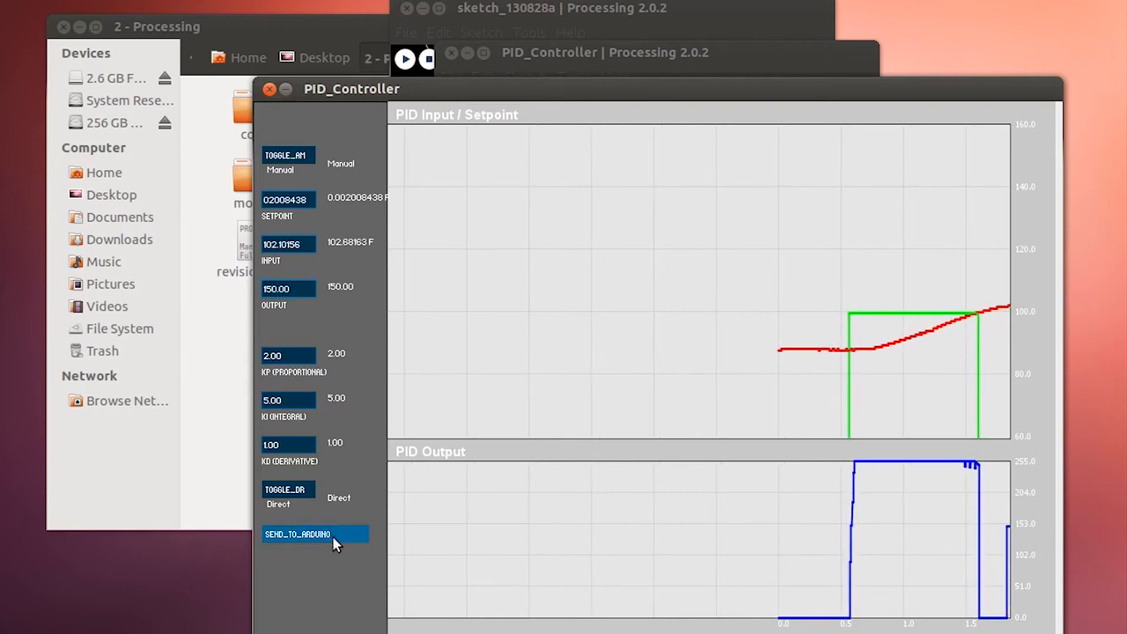
pyautogui.click(314, 533)
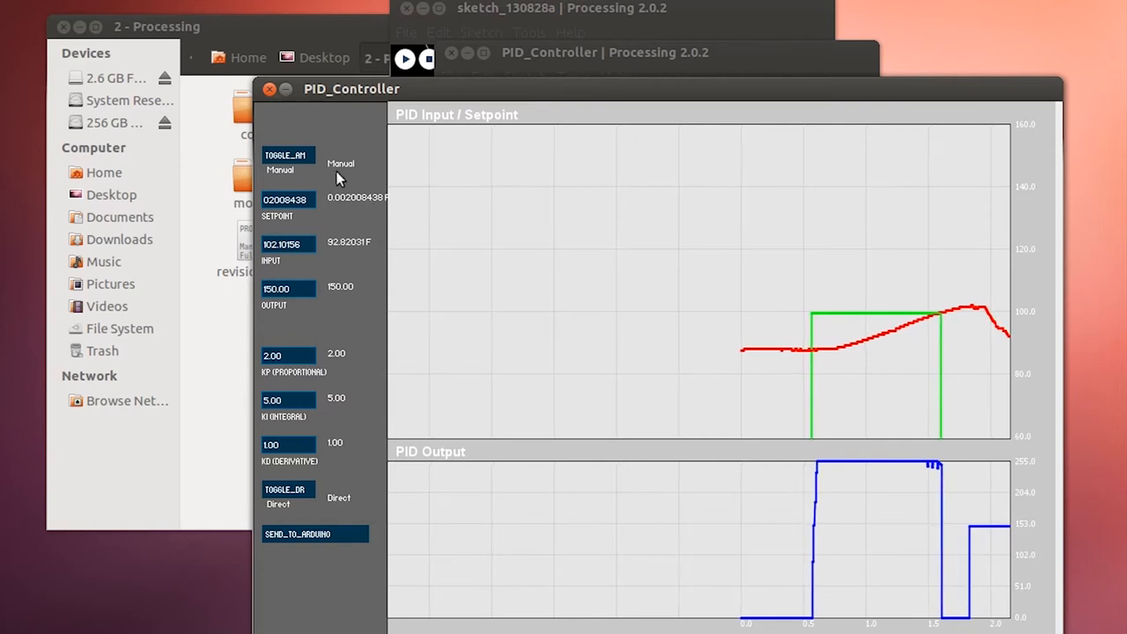
pyautogui.click(288, 155)
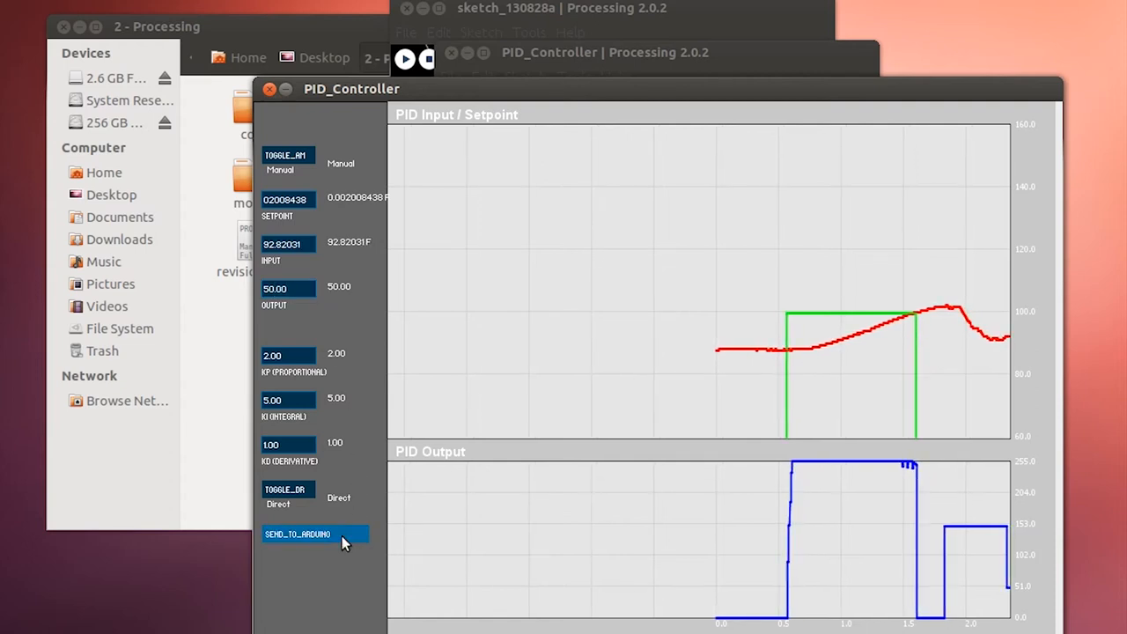
# Send manual outputs of 50 then 100, reset the controller, and close the PID window.
pyautogui.click(313, 534)
pyautogui.write('100')
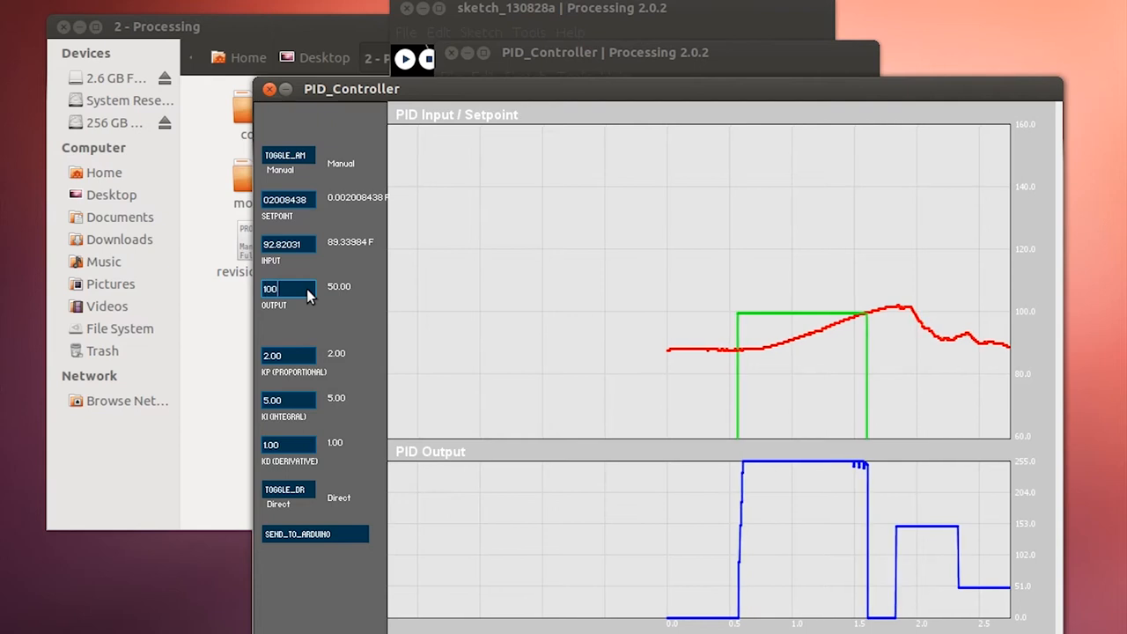
pyautogui.click(314, 533)
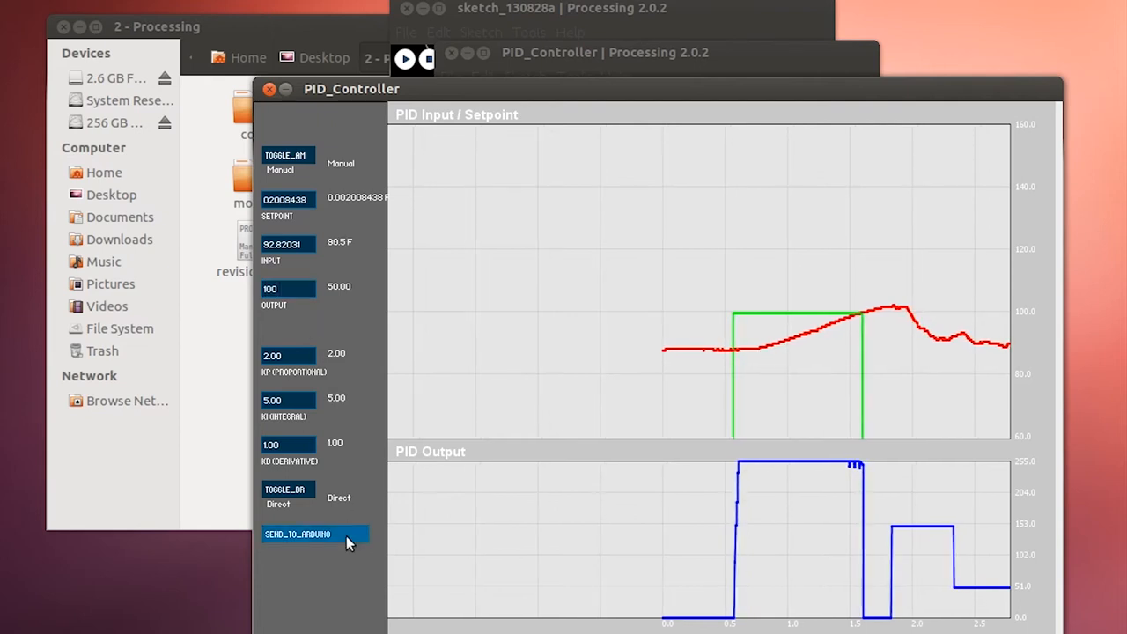
pyautogui.click(314, 534)
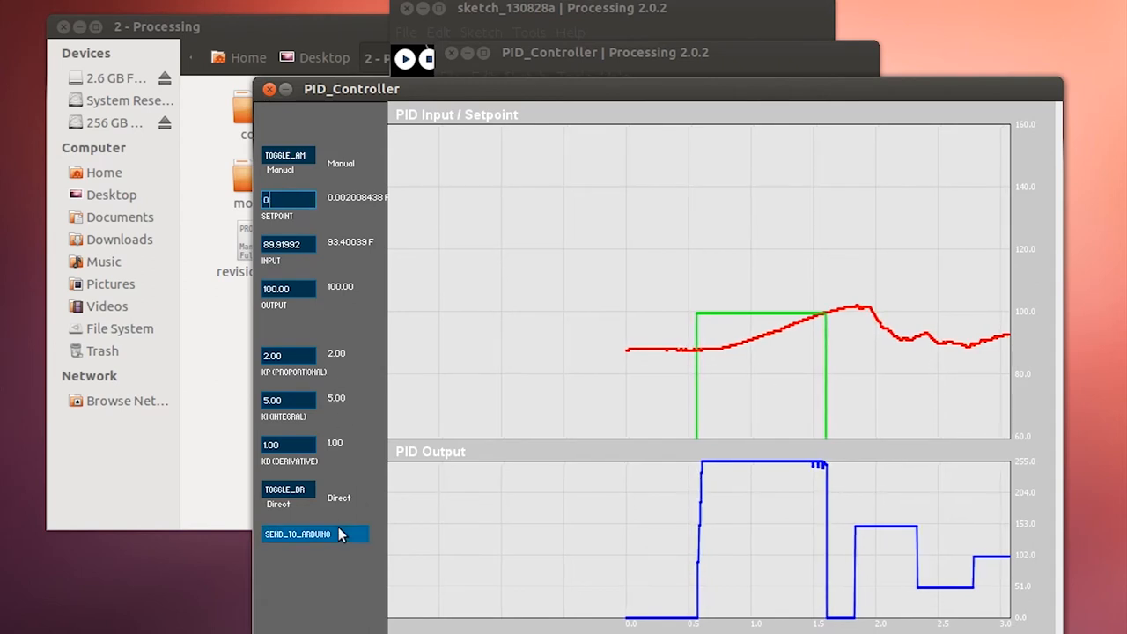
pyautogui.click(288, 155)
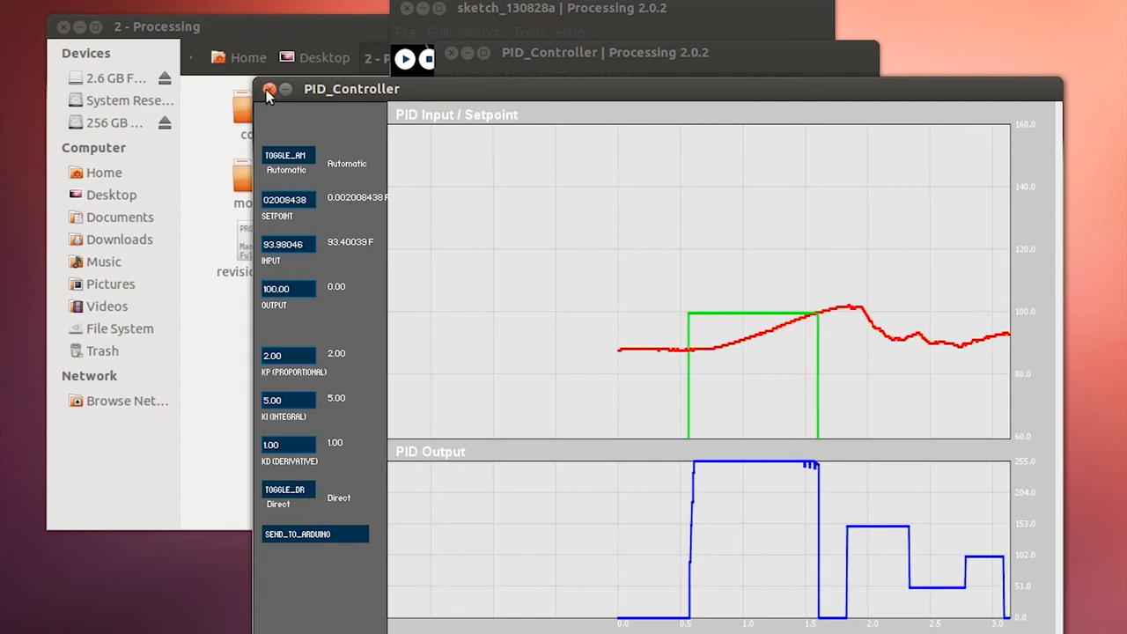
pyautogui.click(269, 89)
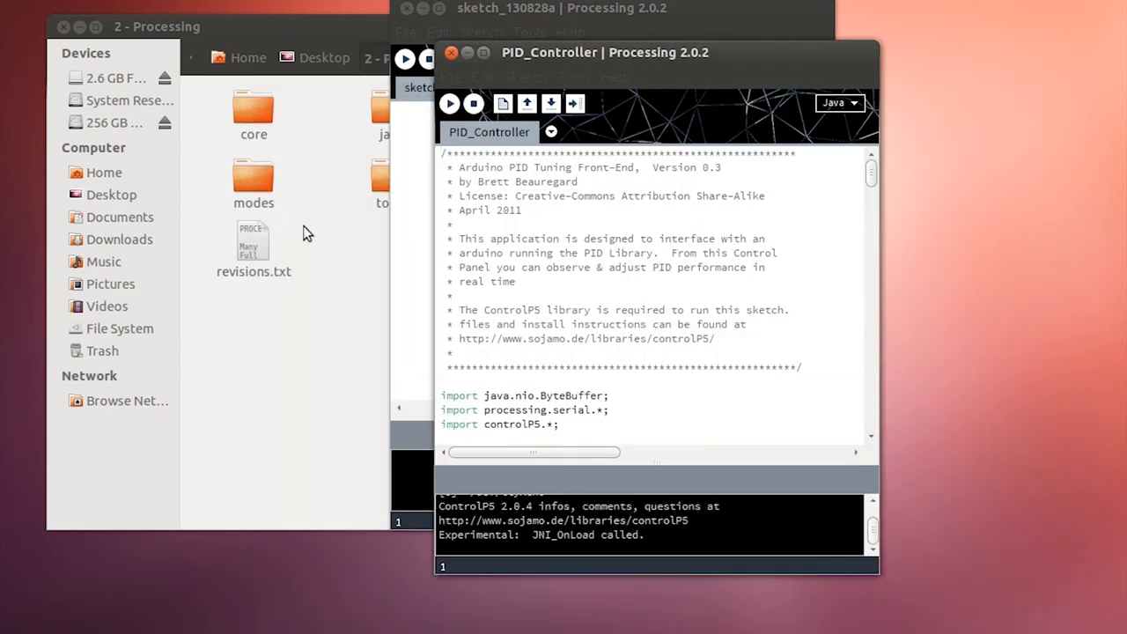
# Copy PIDoutput.csv and paste it into Users > user > Desktop on the 256 GB drive.
pyautogui.click(451, 52)
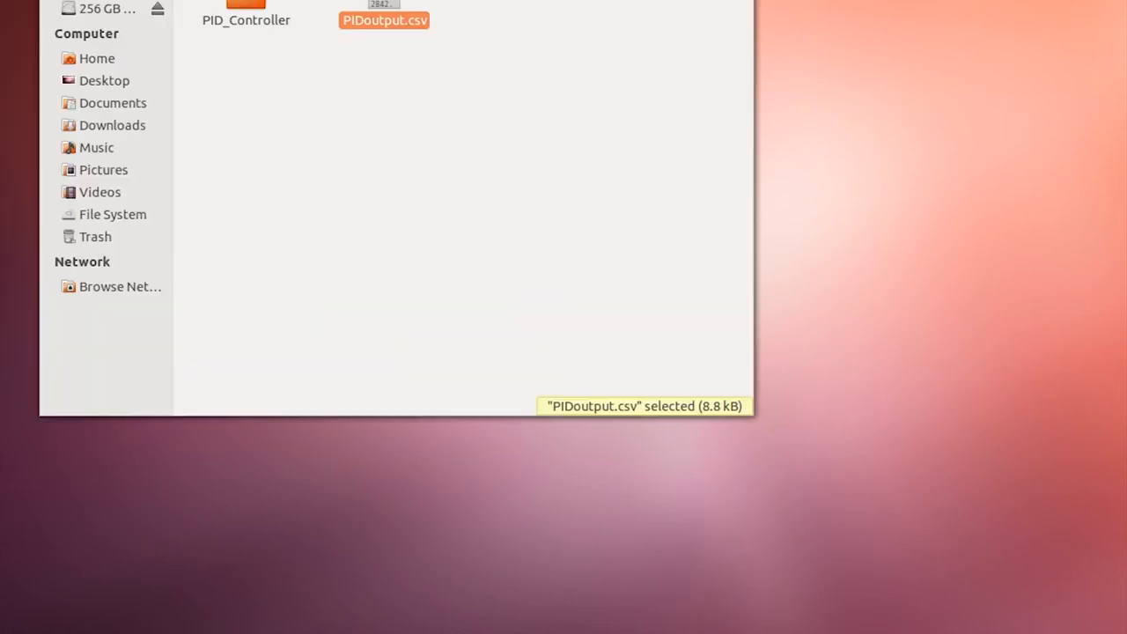
pyautogui.rightClick(440, 53)
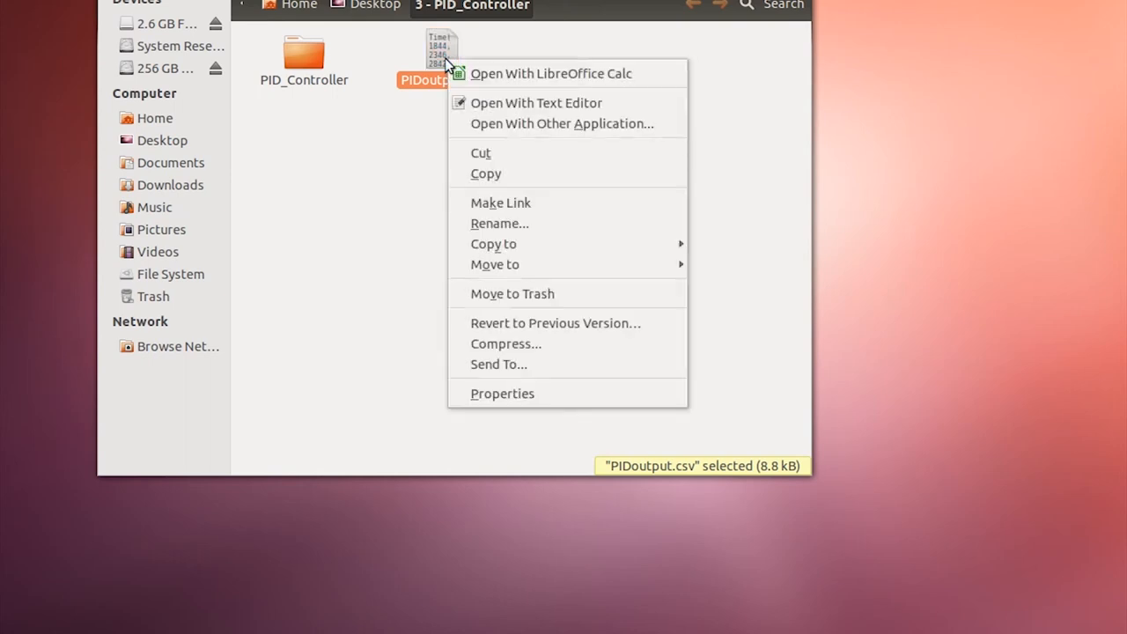
pyautogui.click(341, 129)
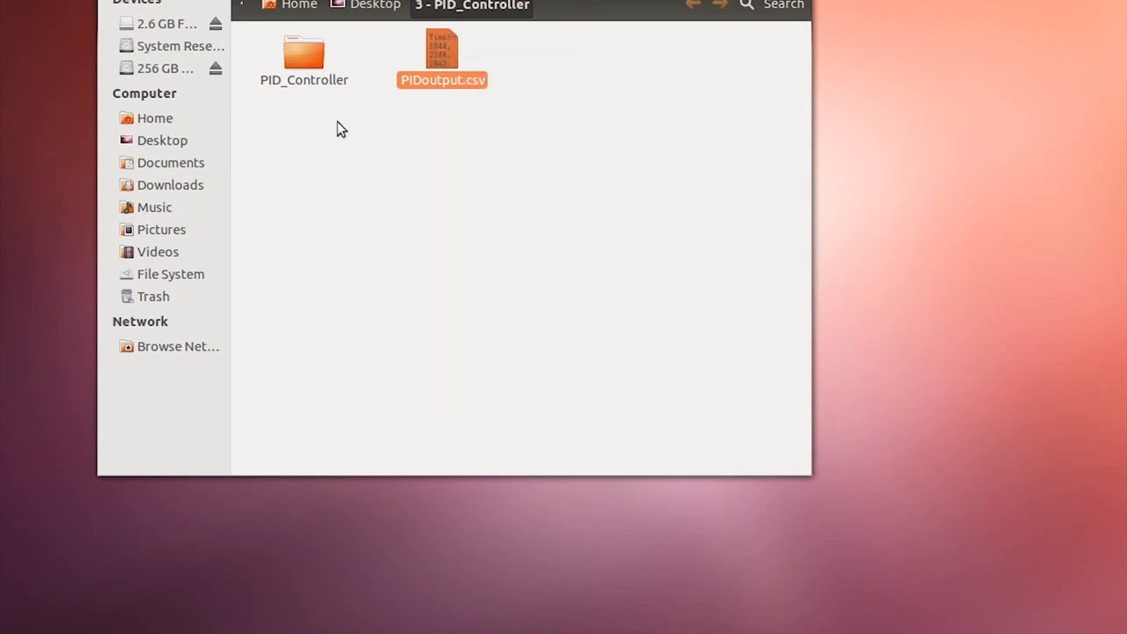
pyautogui.click(164, 68)
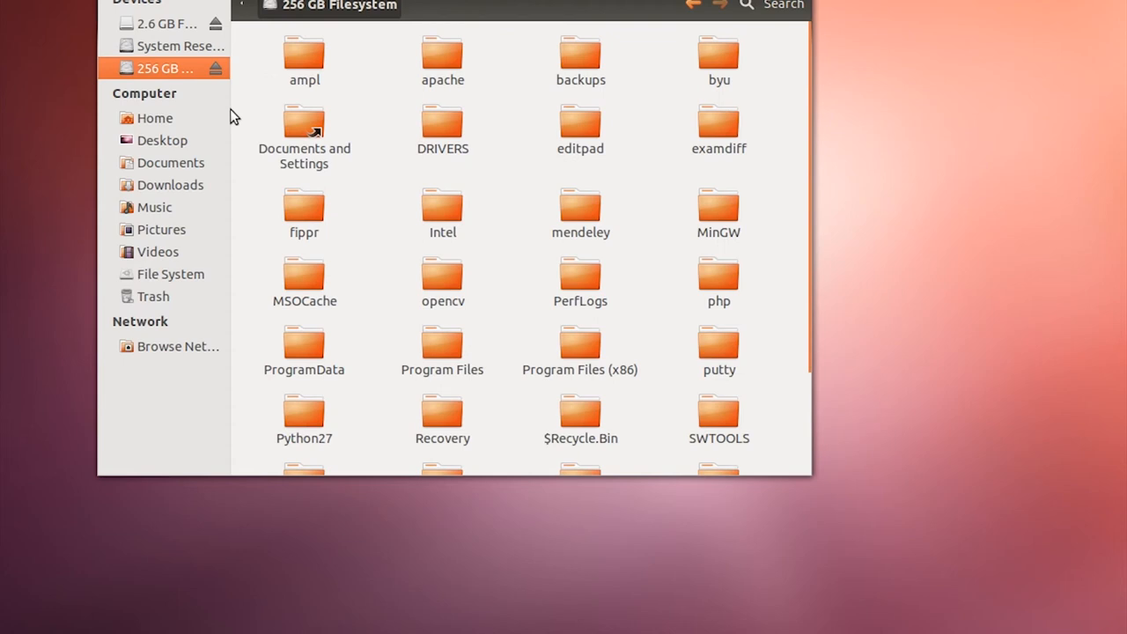
pyautogui.scroll(-3)
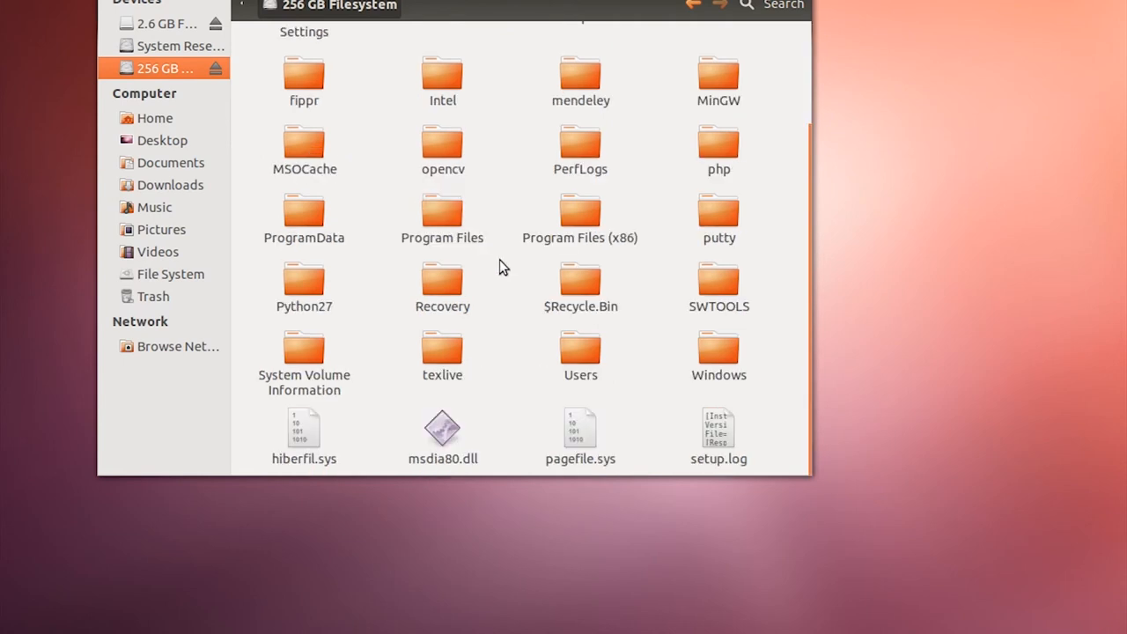
pyautogui.doubleClick(581, 348)
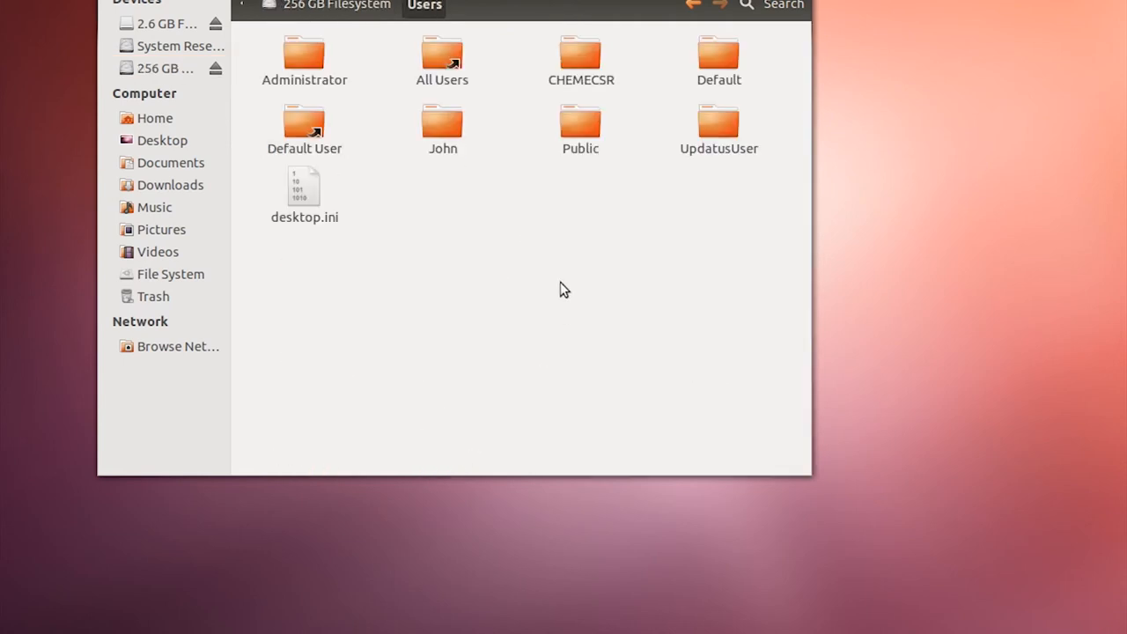
pyautogui.click(442, 123)
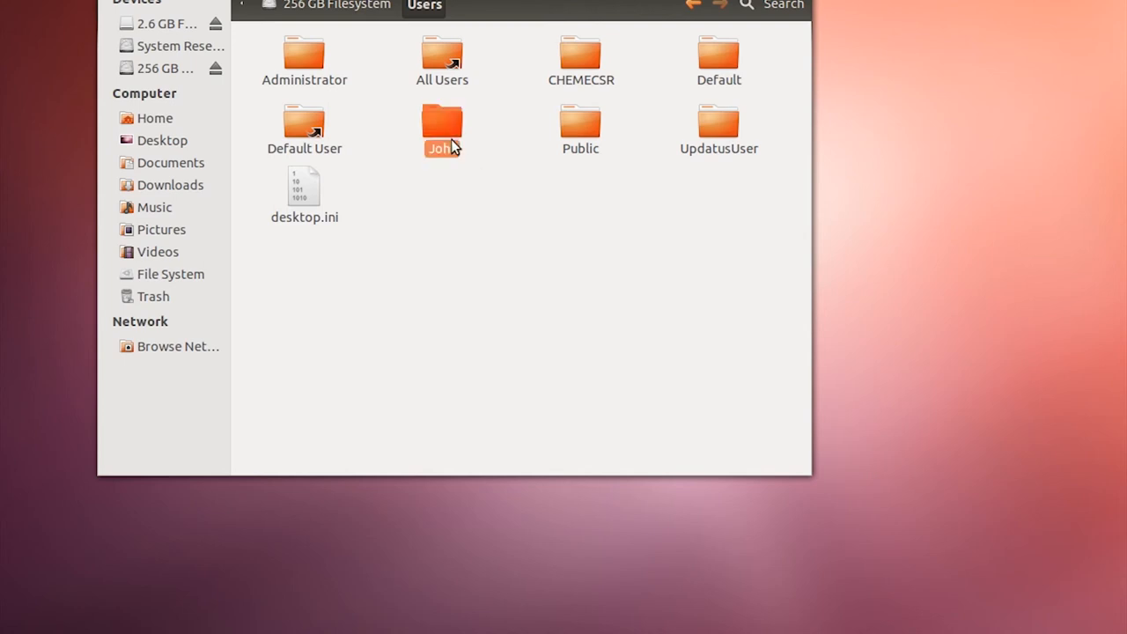
pyautogui.doubleClick(442, 129)
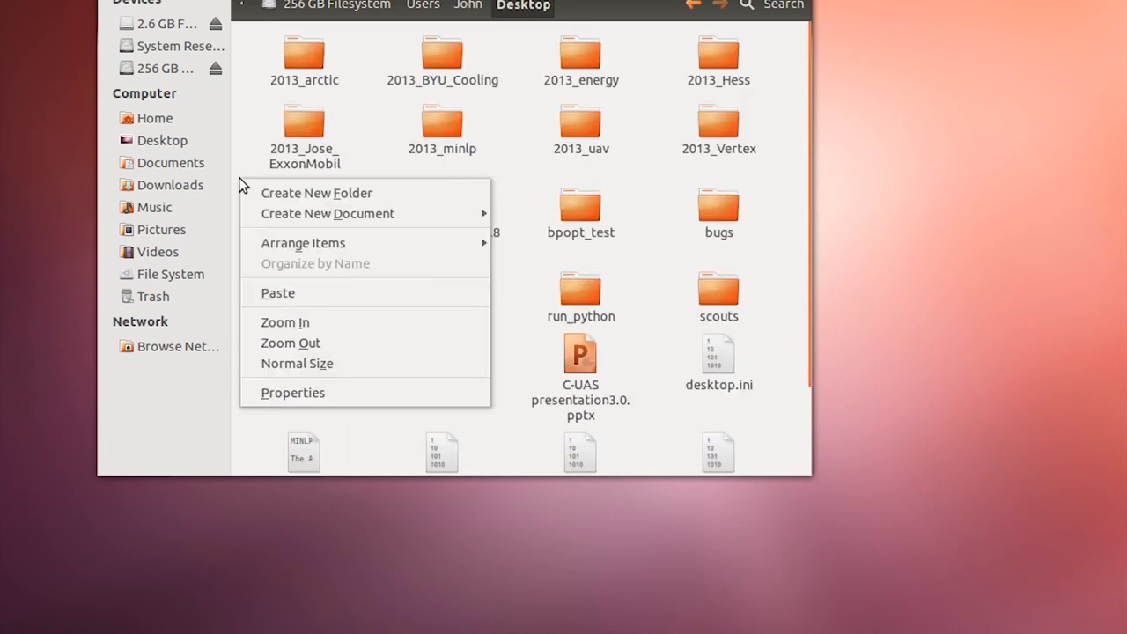
pyautogui.click(718, 412)
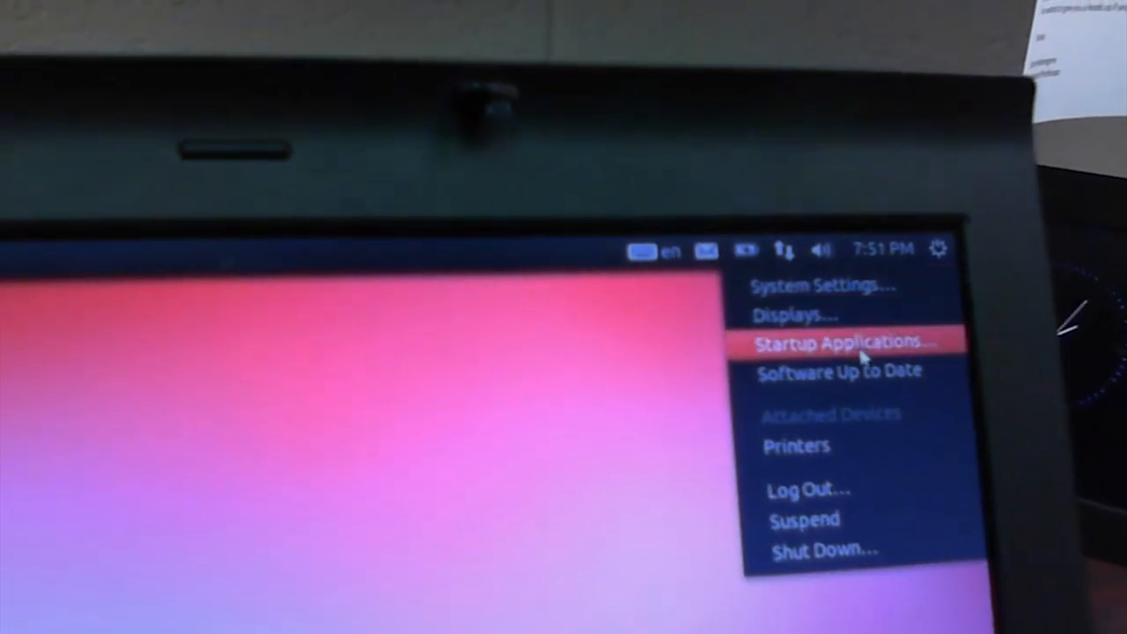
# Shut down Ubuntu from the system menu and confirm, to reboot into Windows.
pyautogui.click(820, 548)
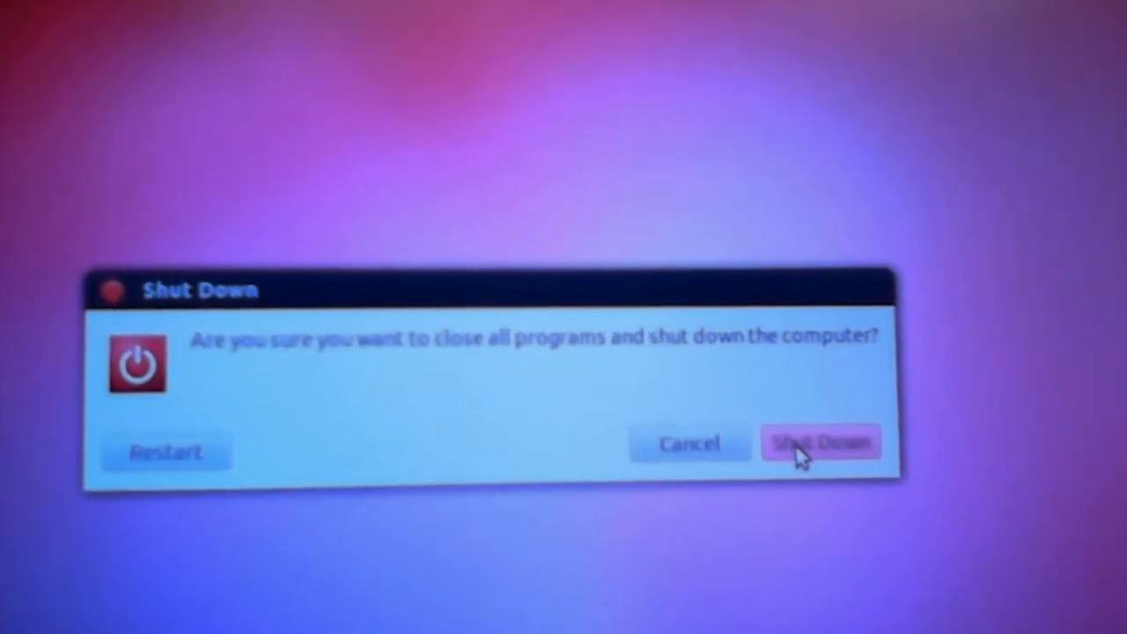
pyautogui.click(822, 443)
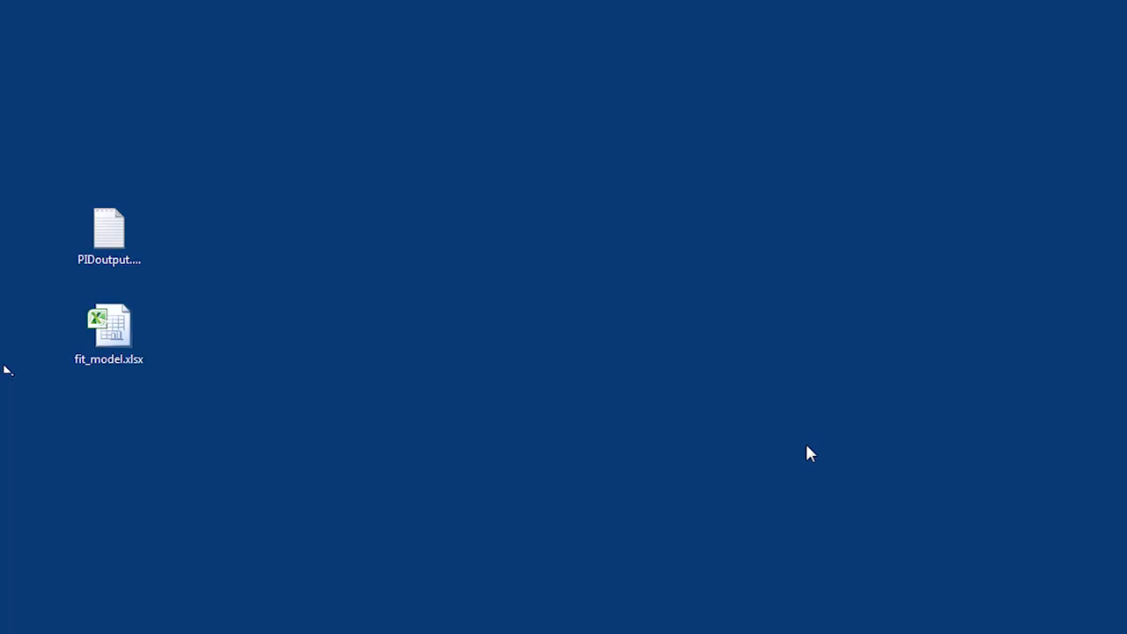
# Open PIDoutput.csv in EditPad Pro, inspect the Voltage and mV header fields, then close it.
pyautogui.click(108, 229)
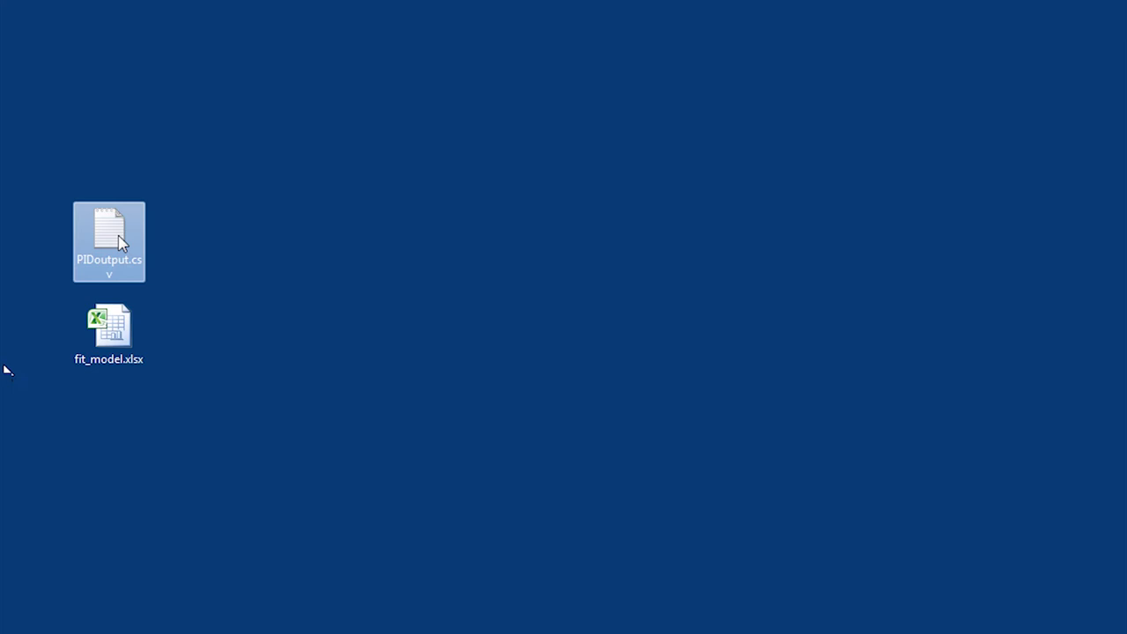
pyautogui.doubleClick(109, 241)
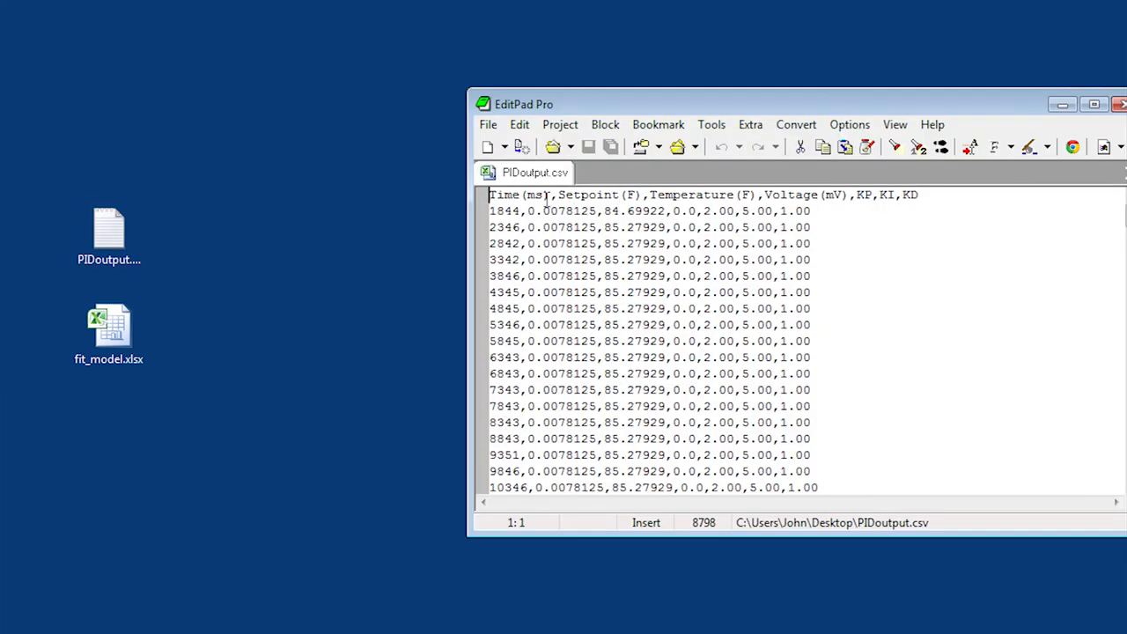
pyautogui.doubleClick(534, 194)
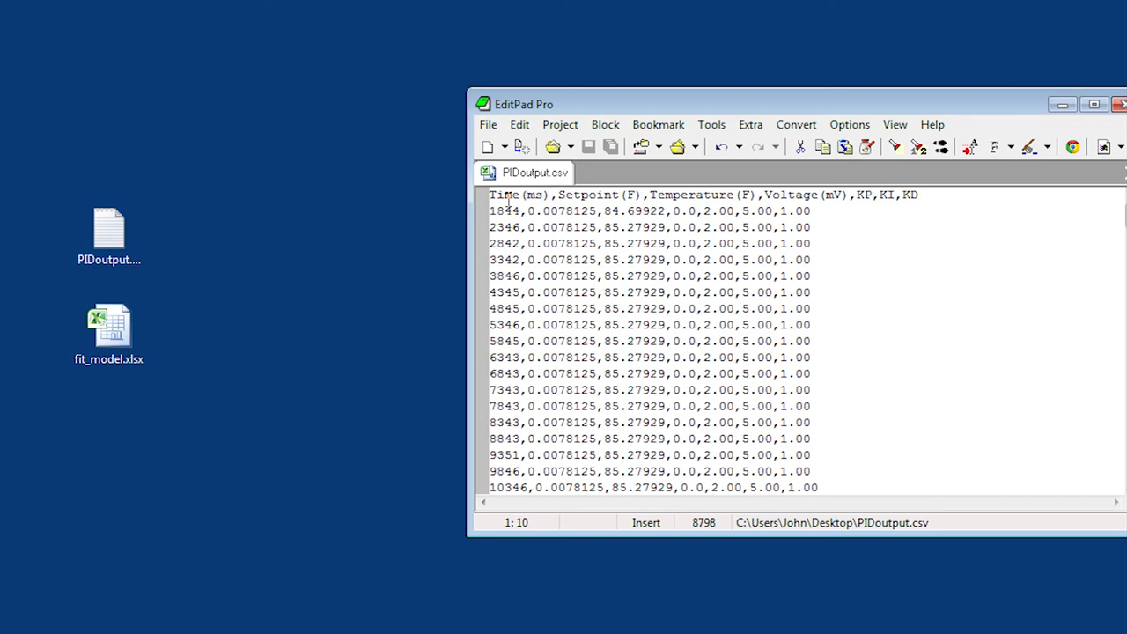
pyautogui.doubleClick(680, 195)
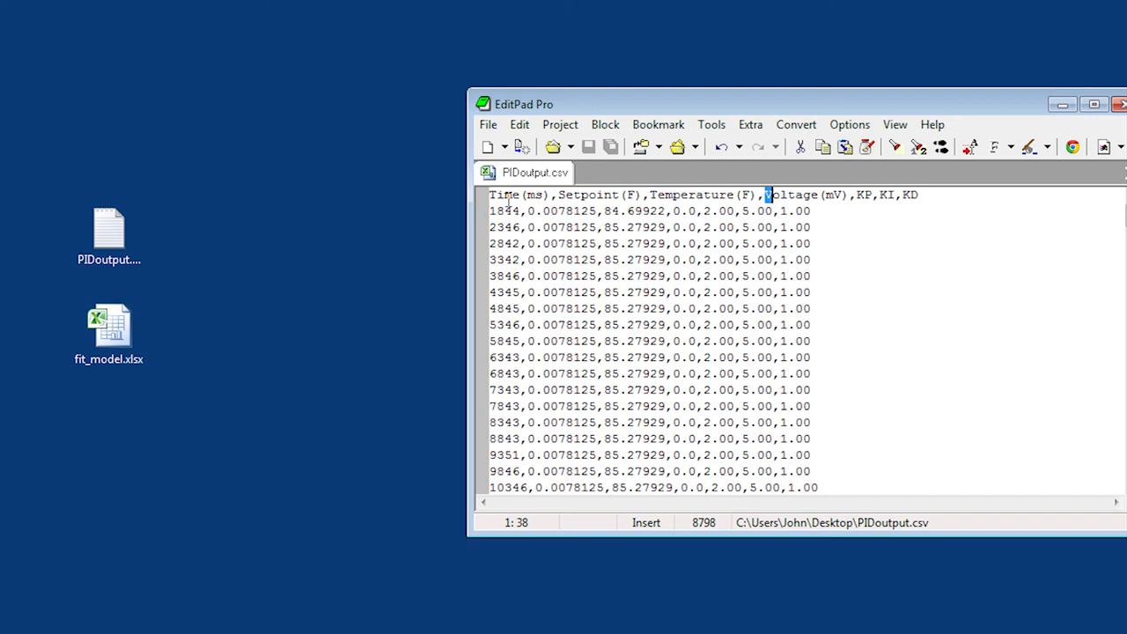
pyautogui.doubleClick(804, 195)
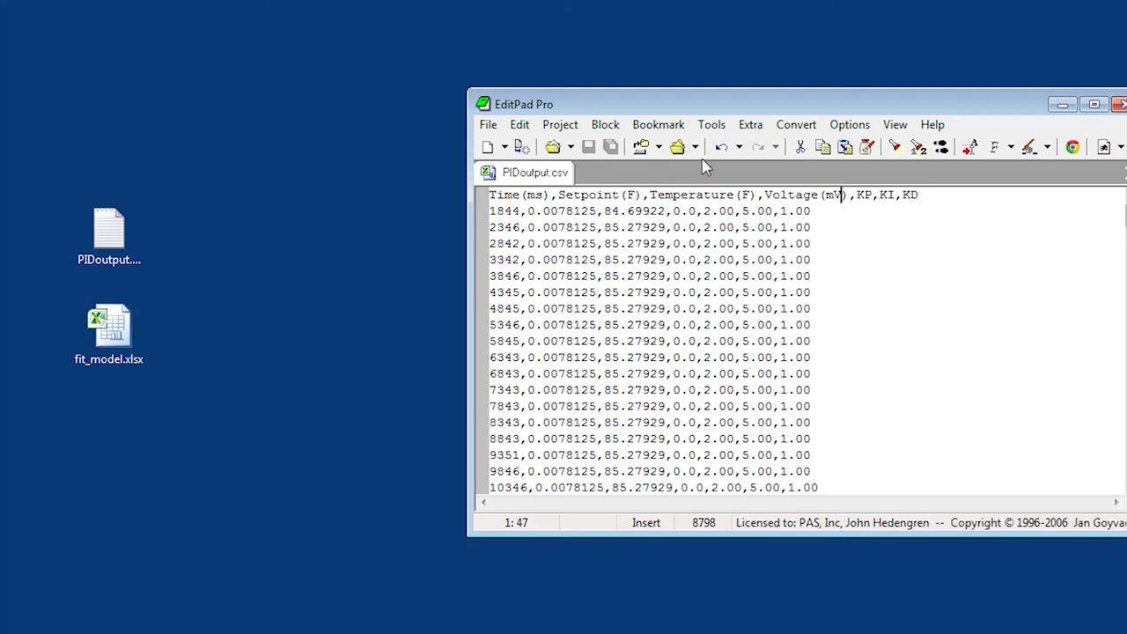
pyautogui.click(488, 146)
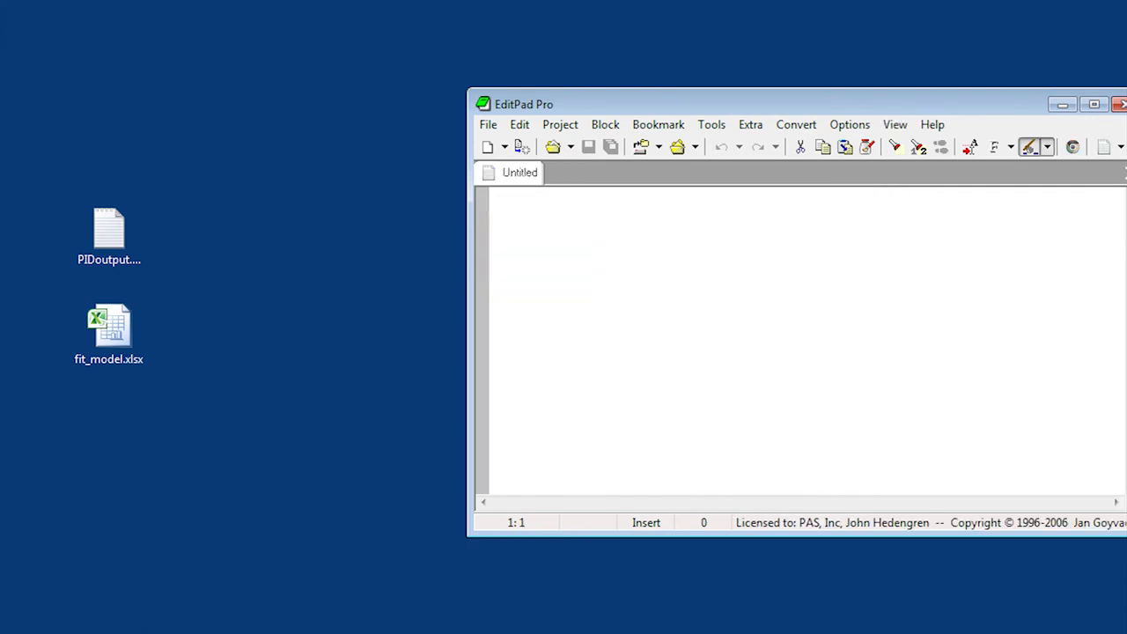
pyautogui.rightClick(108, 229)
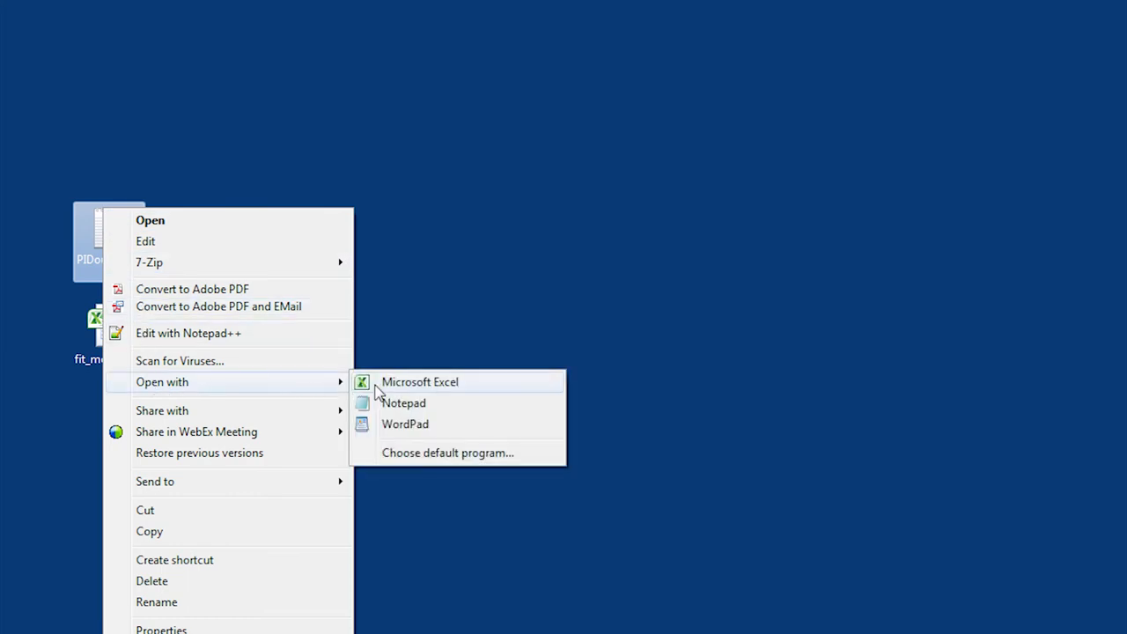
# Open PIDoutput.csv in Excel, move its window left, and open fit_model.xlsx.
pyautogui.click(420, 382)
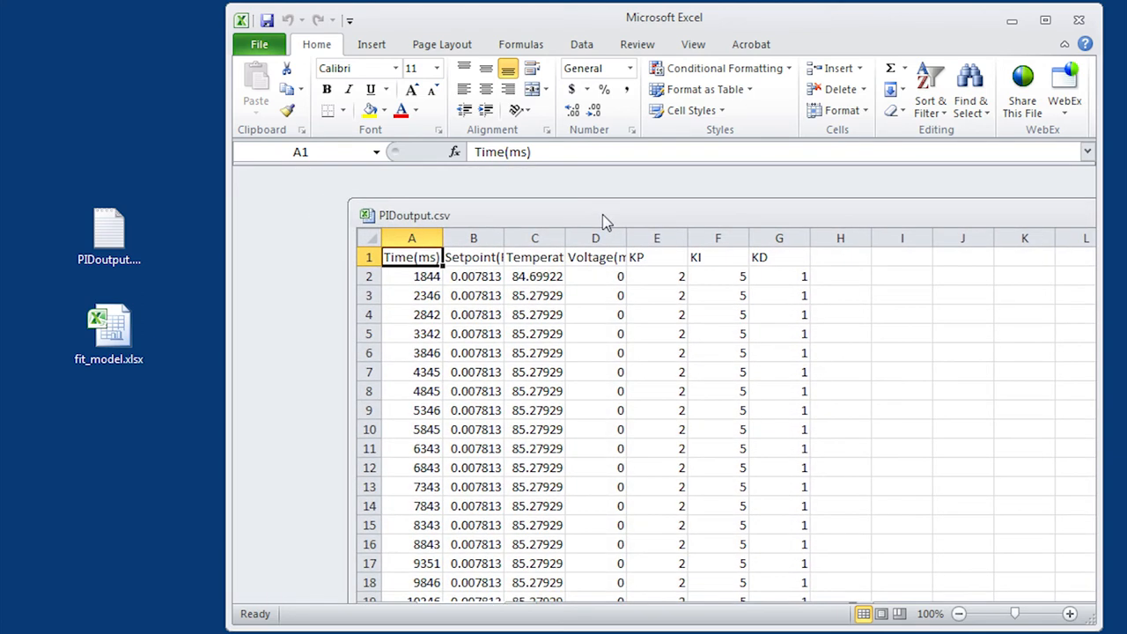
pyautogui.moveTo(350, 201)
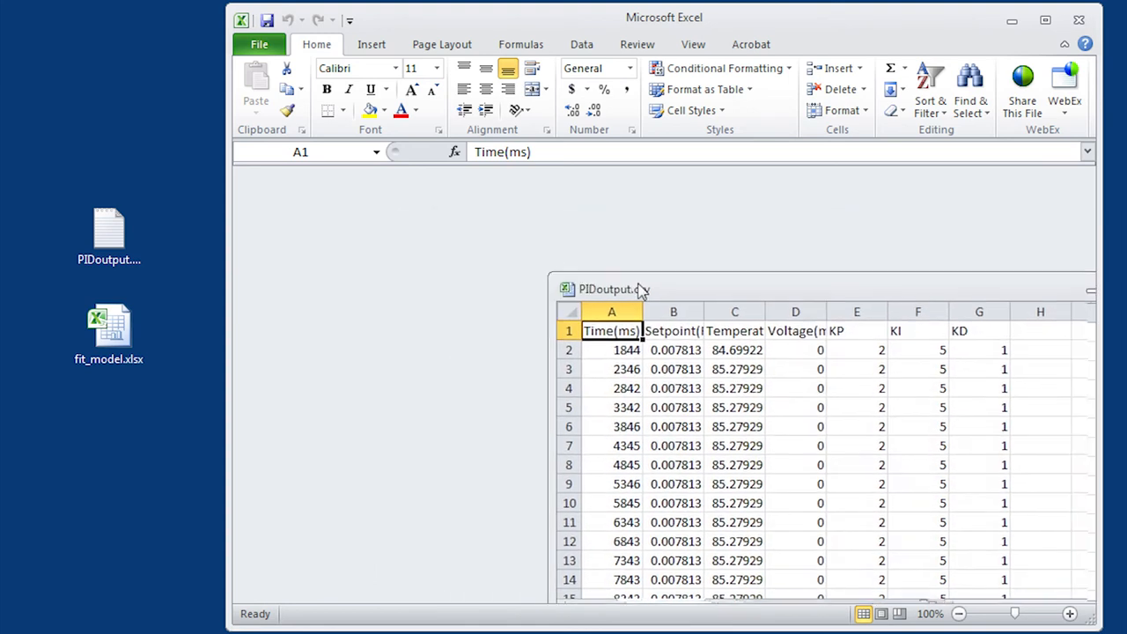
pyautogui.moveTo(614, 289); pyautogui.dragTo(310, 259)
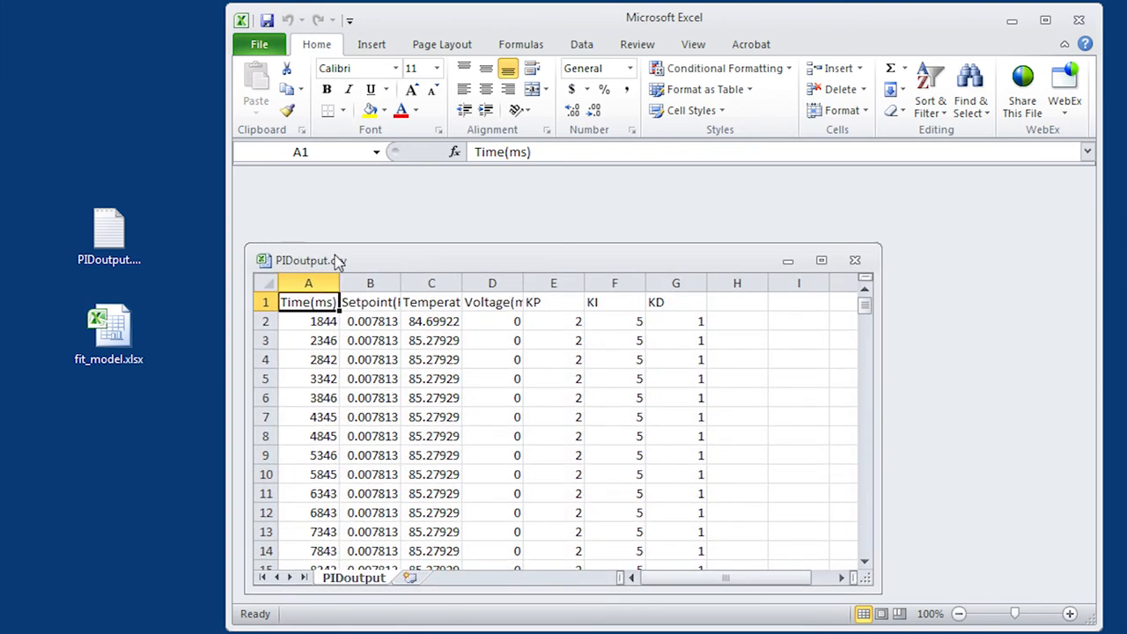
pyautogui.click(108, 330)
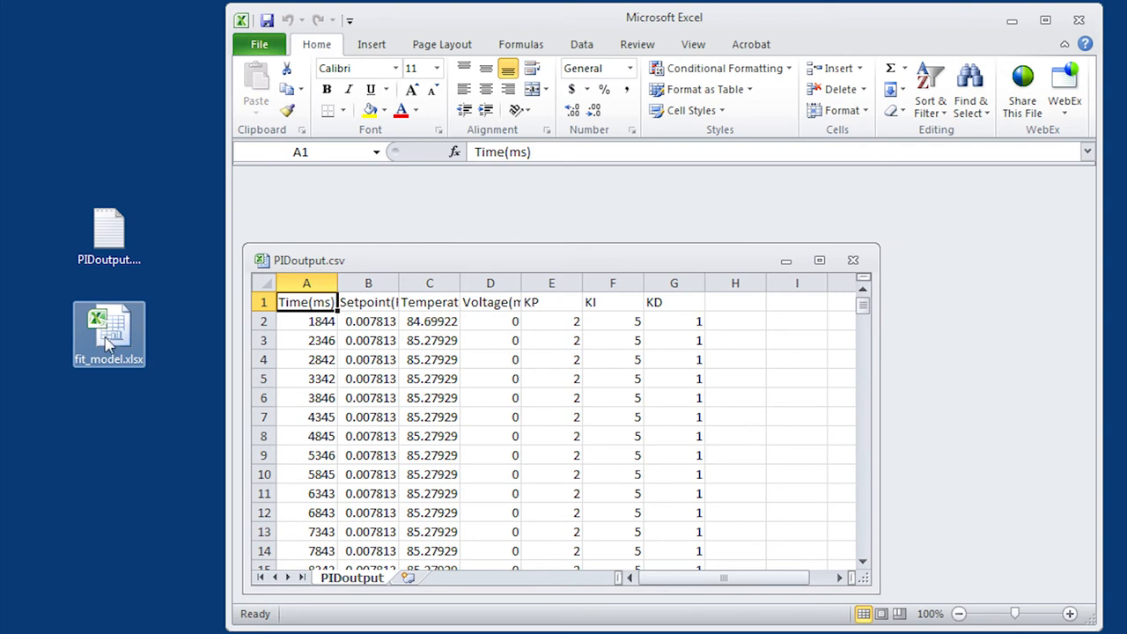
pyautogui.doubleClick(109, 333)
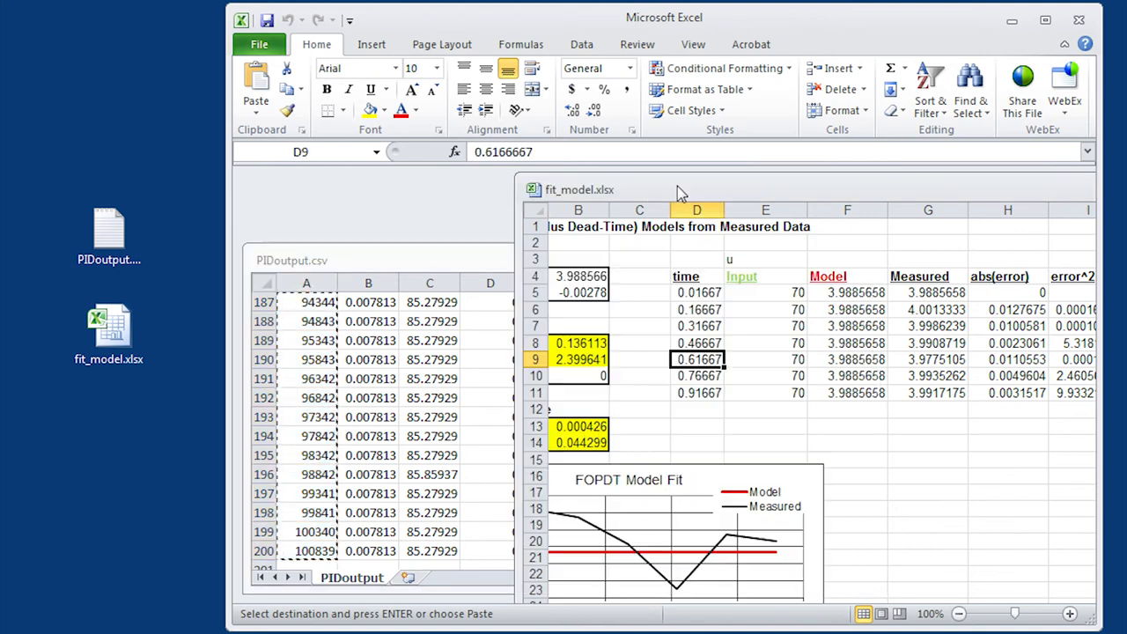
# Paste the logged times, temperatures and voltages into fit_model's time, Measured and Input columns.
pyautogui.click(639, 292)
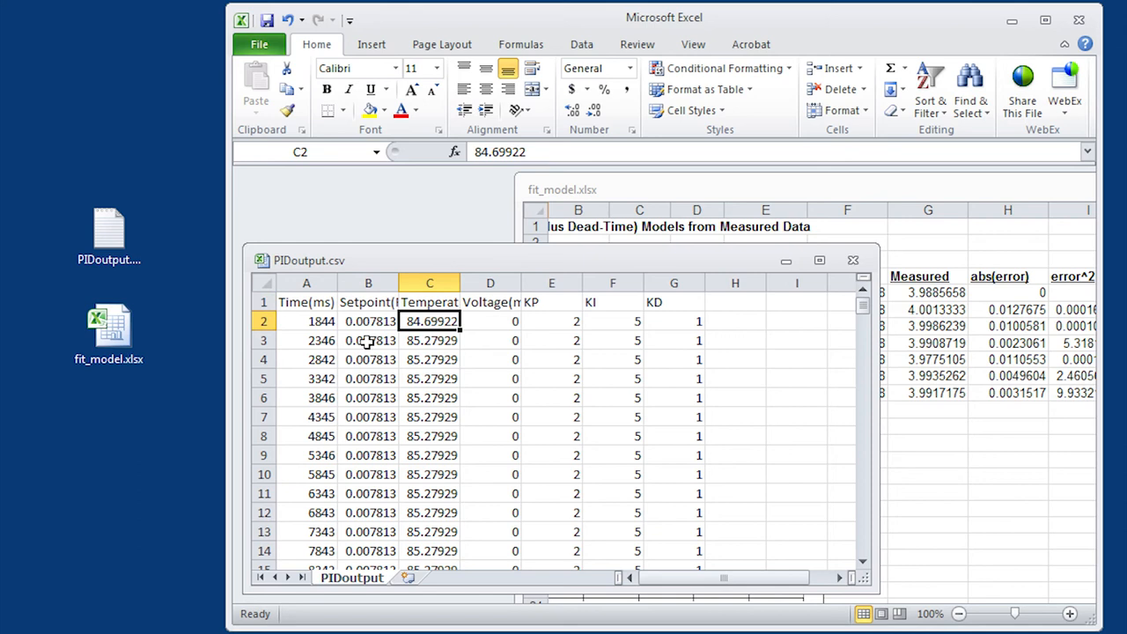
pyautogui.click(491, 282)
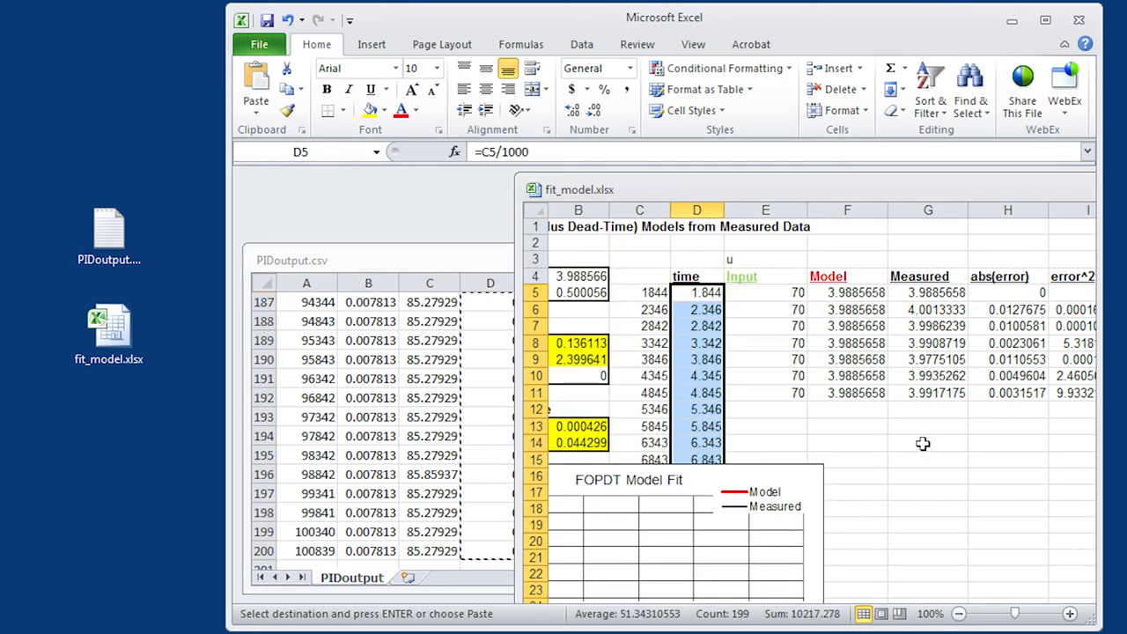
pyautogui.click(765, 292)
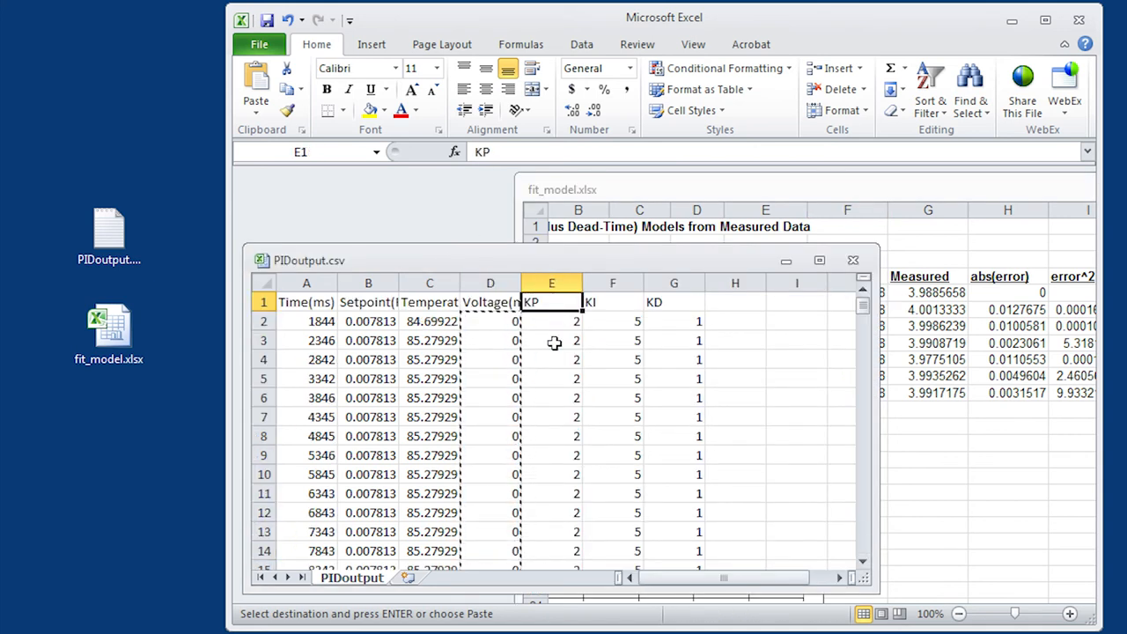
pyautogui.click(429, 321)
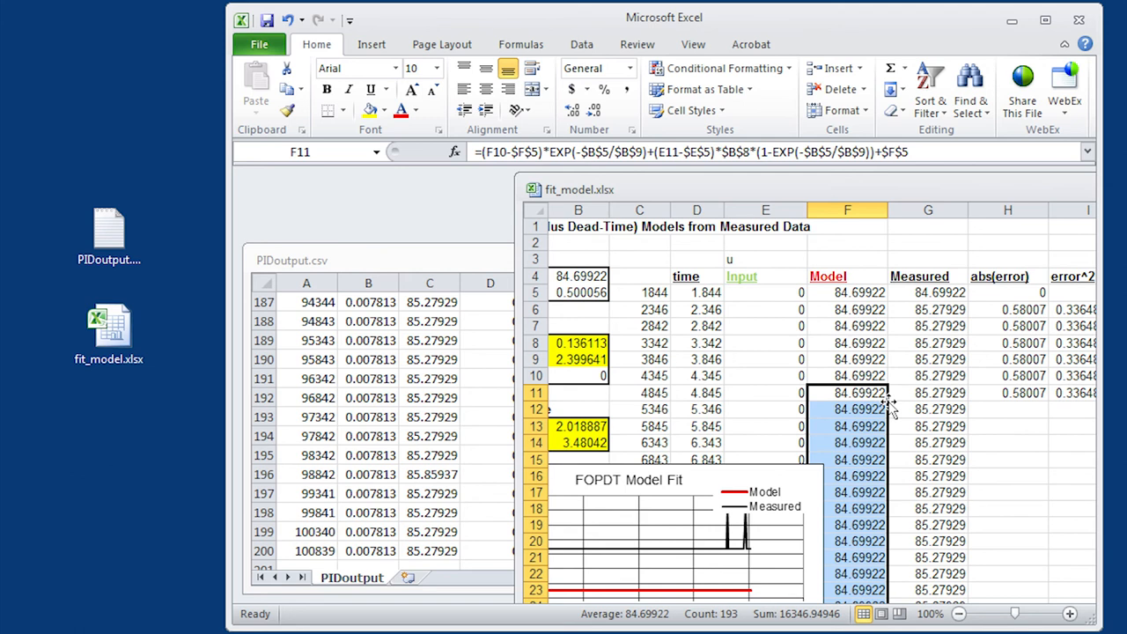
pyautogui.moveTo(738, 484)
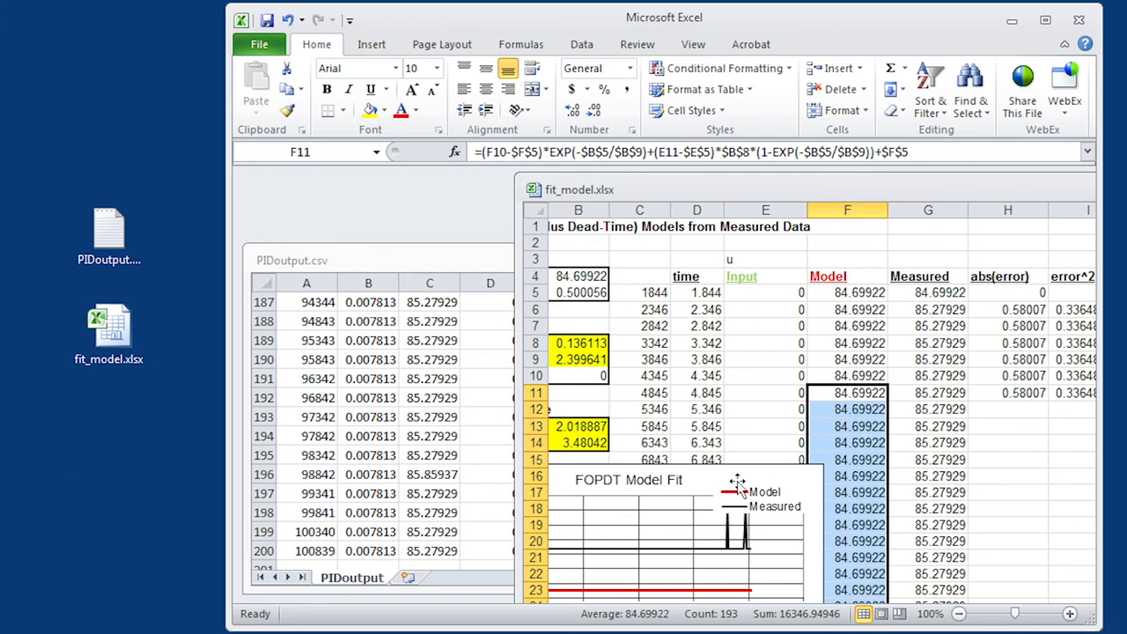
# Fill abs(error) and error^2 down, then review gain, tau and the 68.64/116.01 error sums.
pyautogui.click(1008, 393)
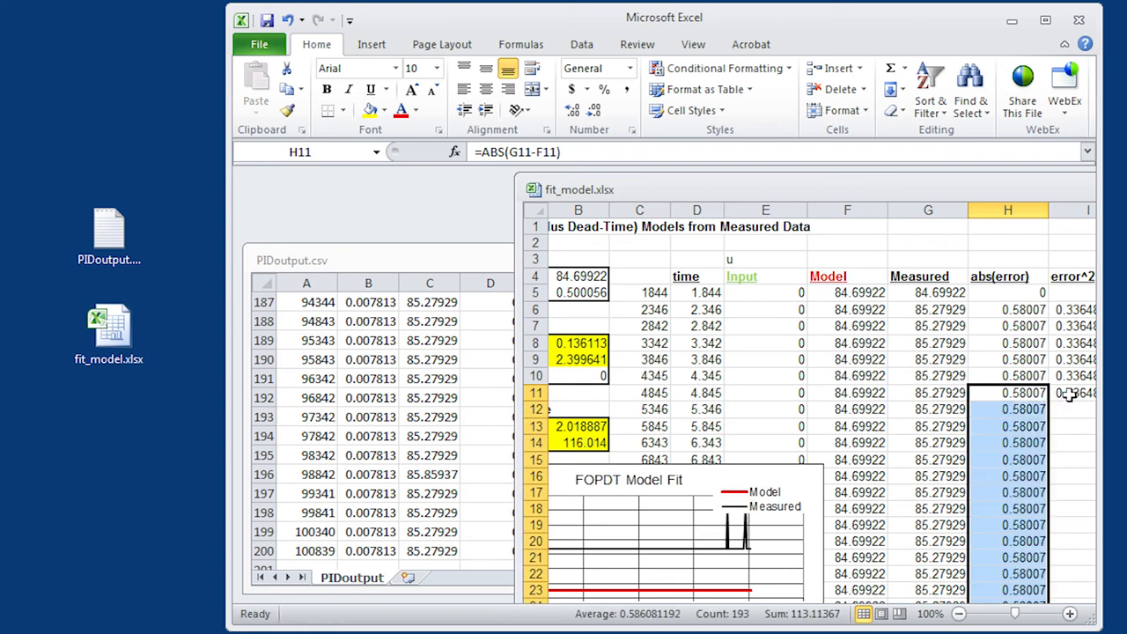
pyautogui.click(1073, 392)
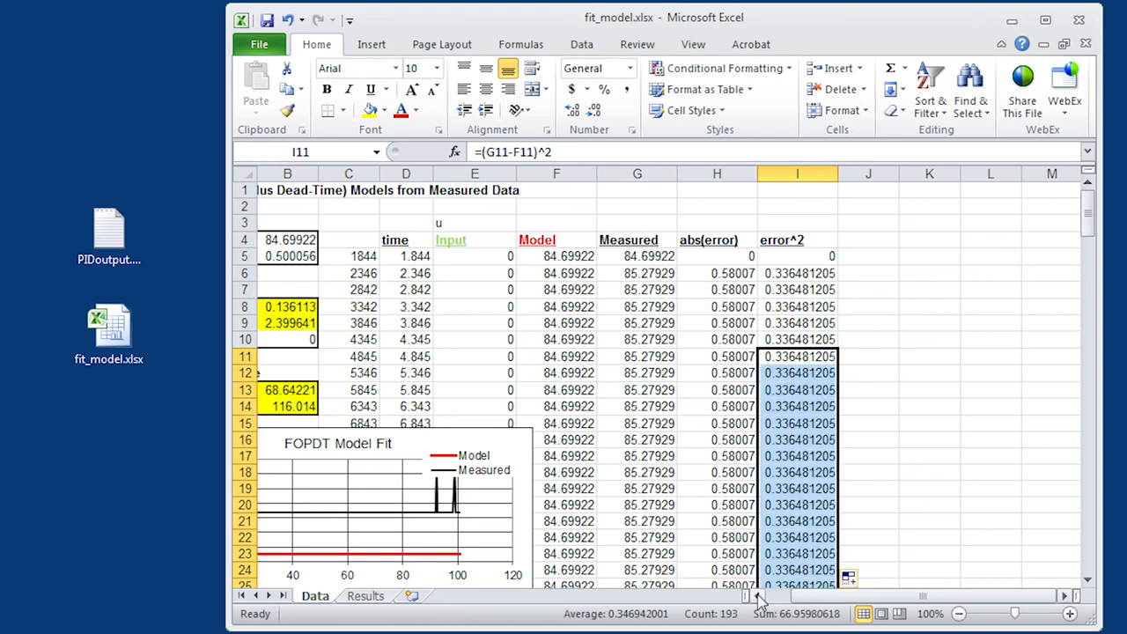
pyautogui.hscroll(-3)
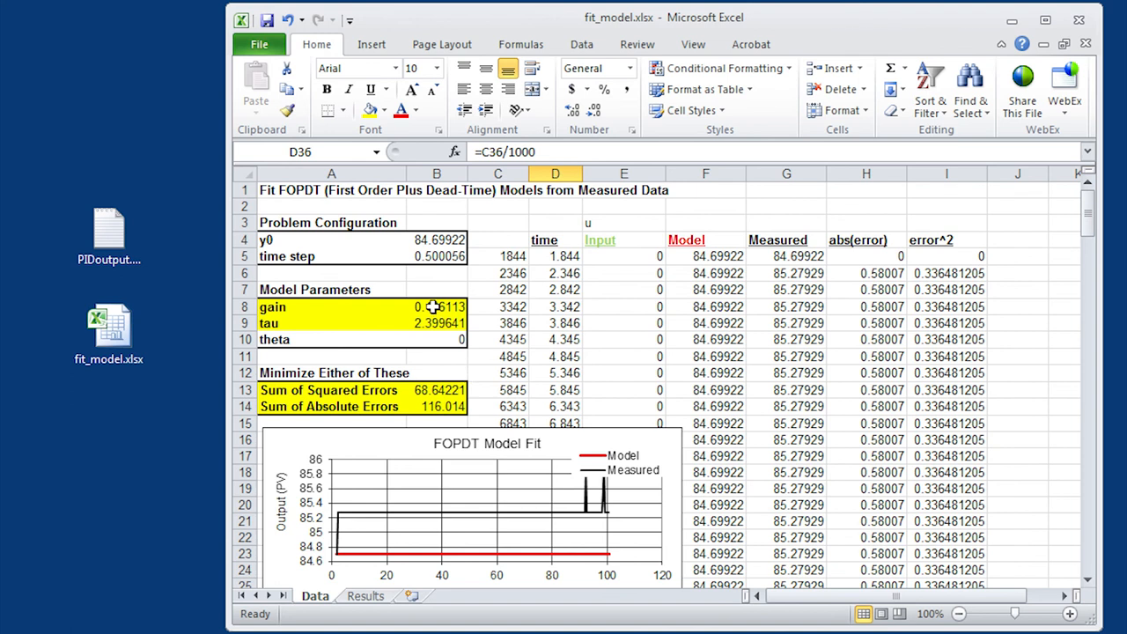
pyautogui.click(437, 306)
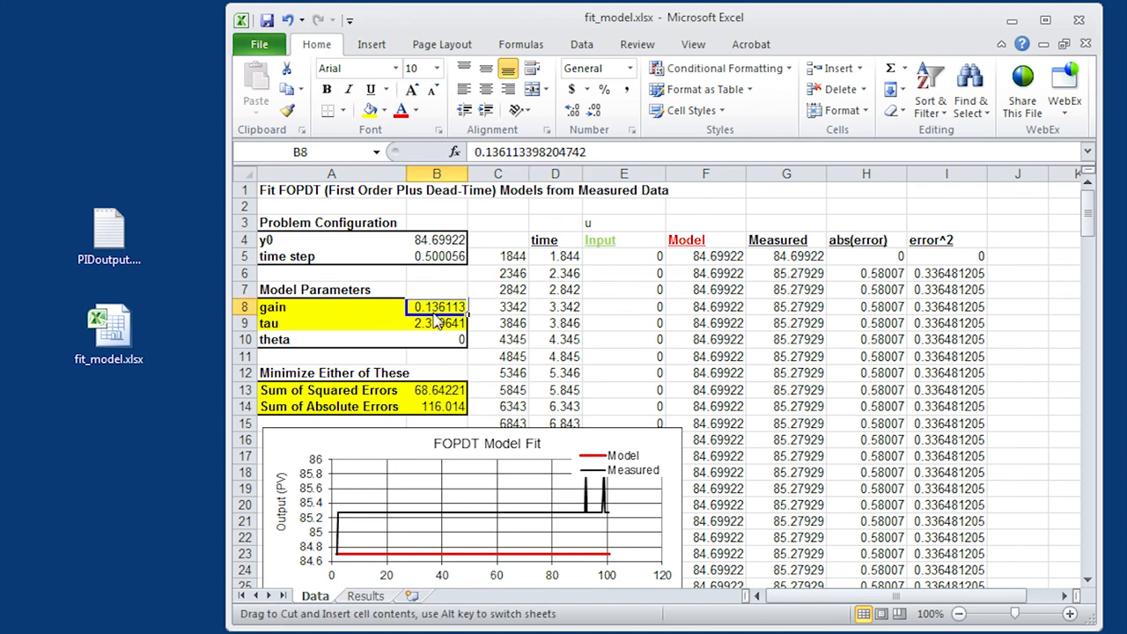
pyautogui.moveTo(436, 307); pyautogui.dragTo(437, 322)
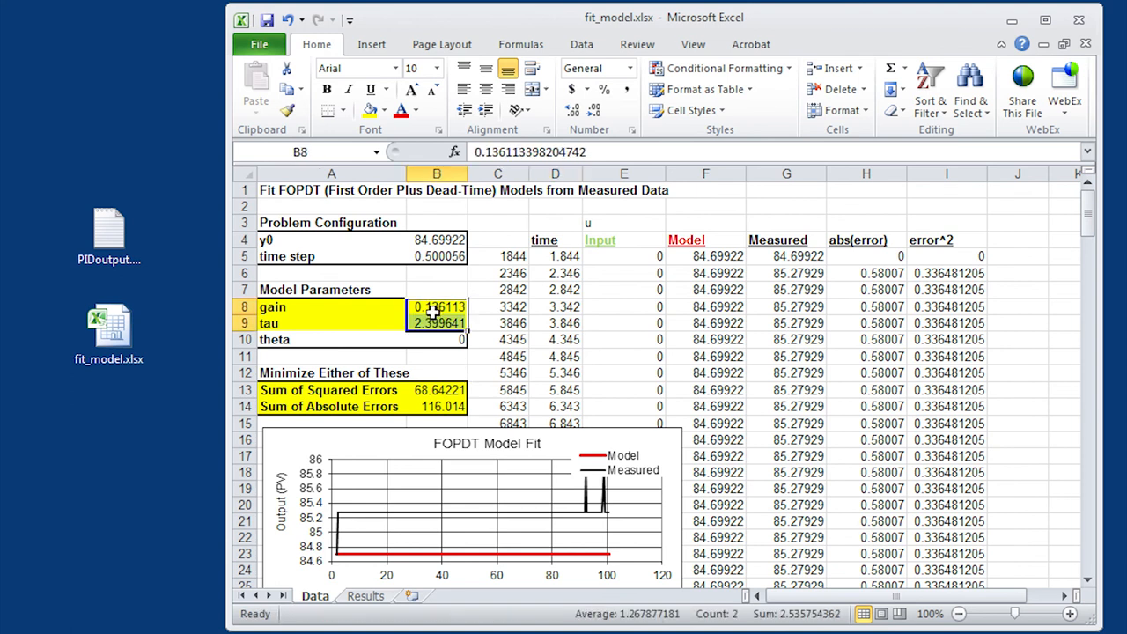
pyautogui.click(437, 390)
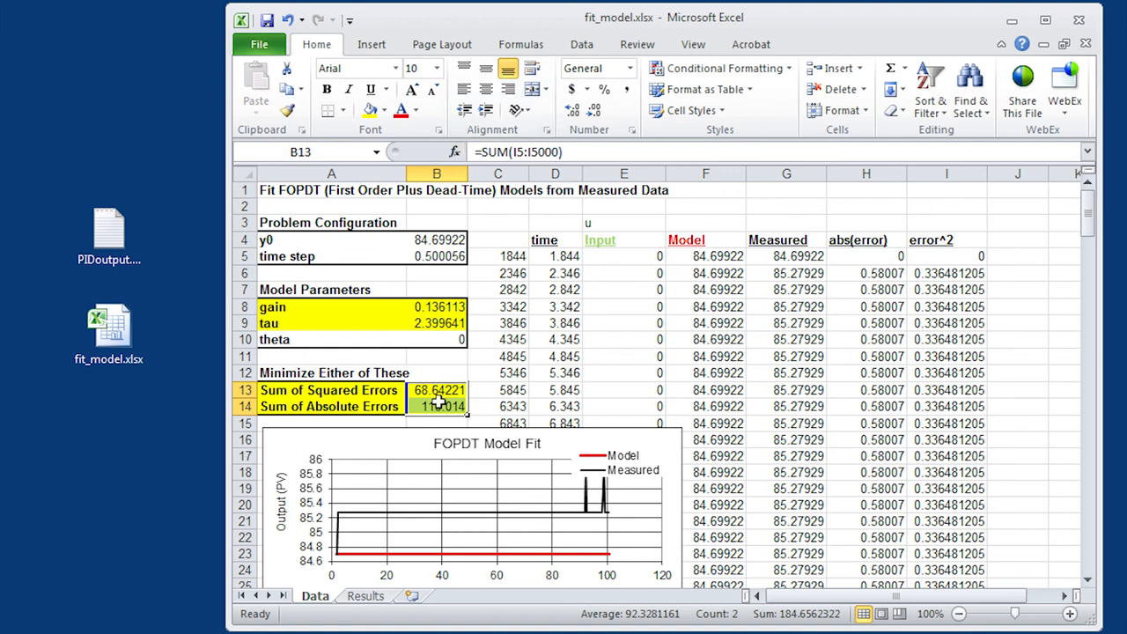
pyautogui.click(437, 390)
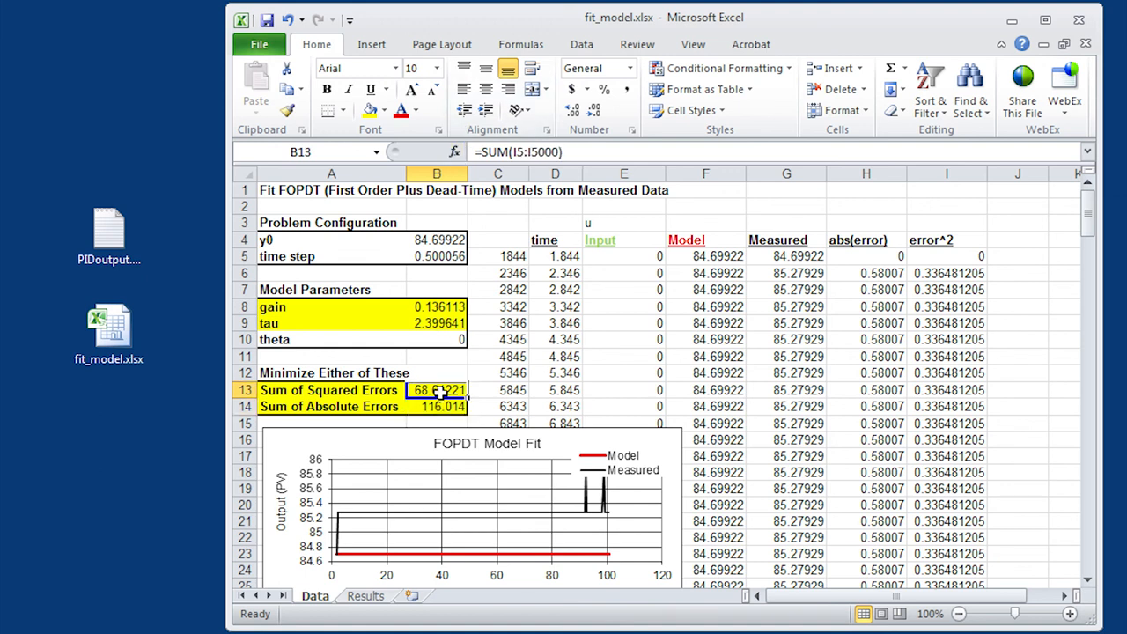
pyautogui.click(582, 44)
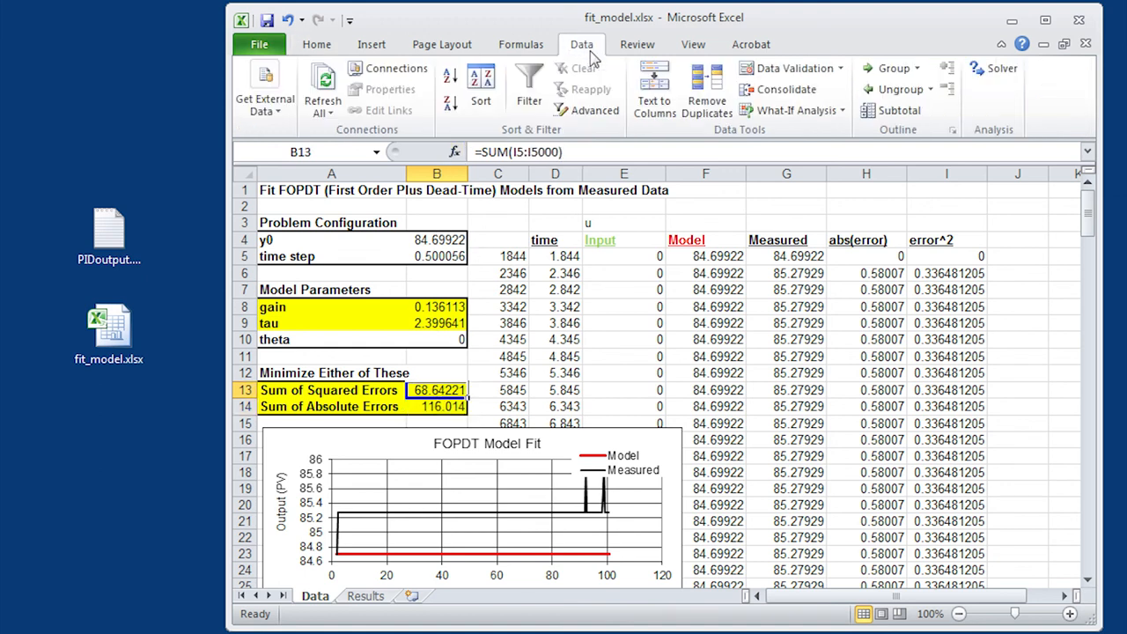
# Set Solver's changing cells to $B$8:$B$9, then close fit_model.xlsx via the save prompt.
pyautogui.click(994, 68)
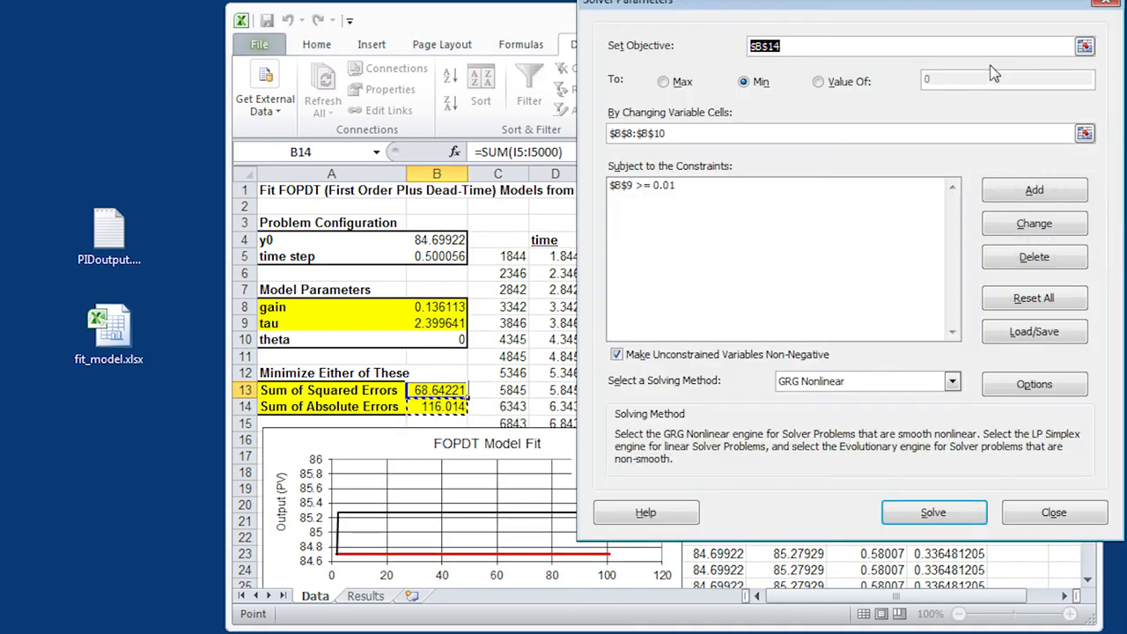
pyautogui.moveTo(898, 12)
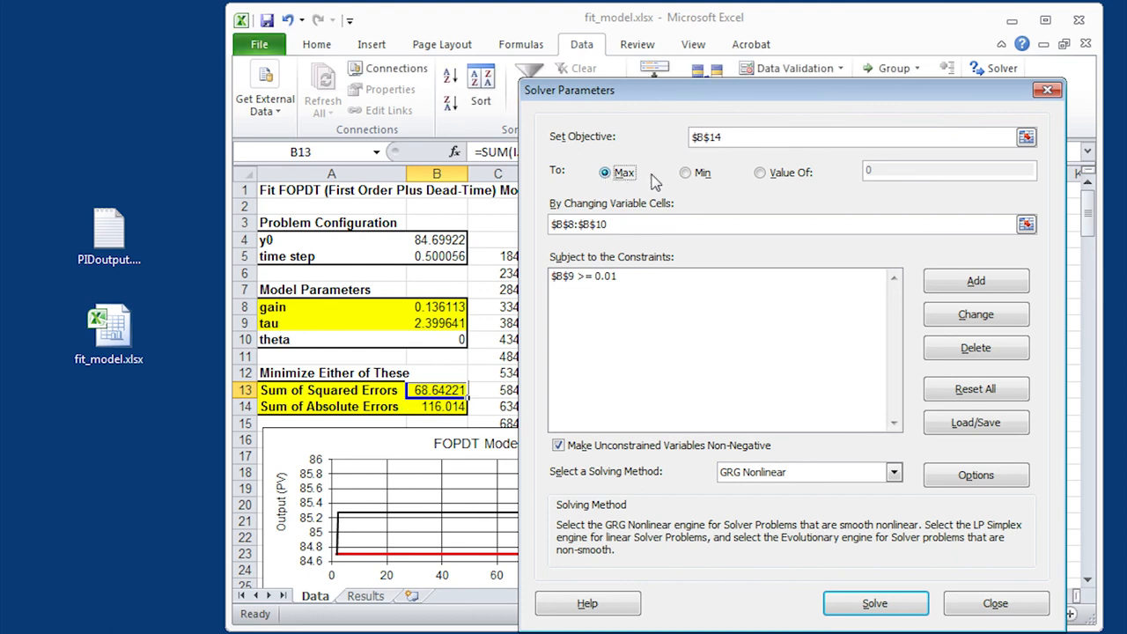
pyautogui.click(685, 173)
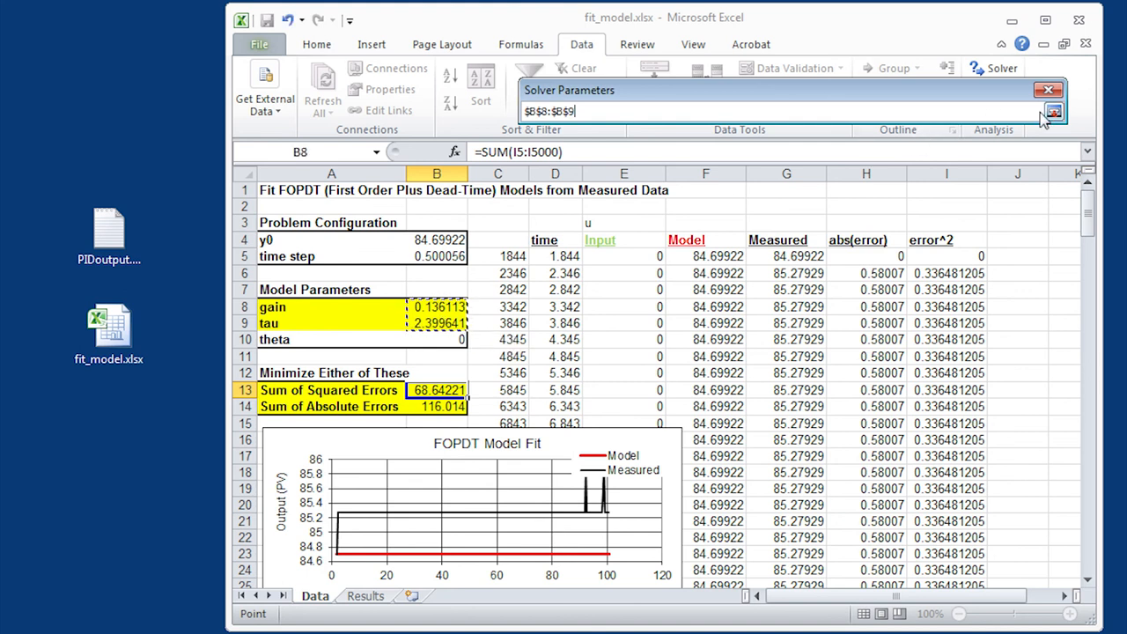
pyautogui.click(1053, 111)
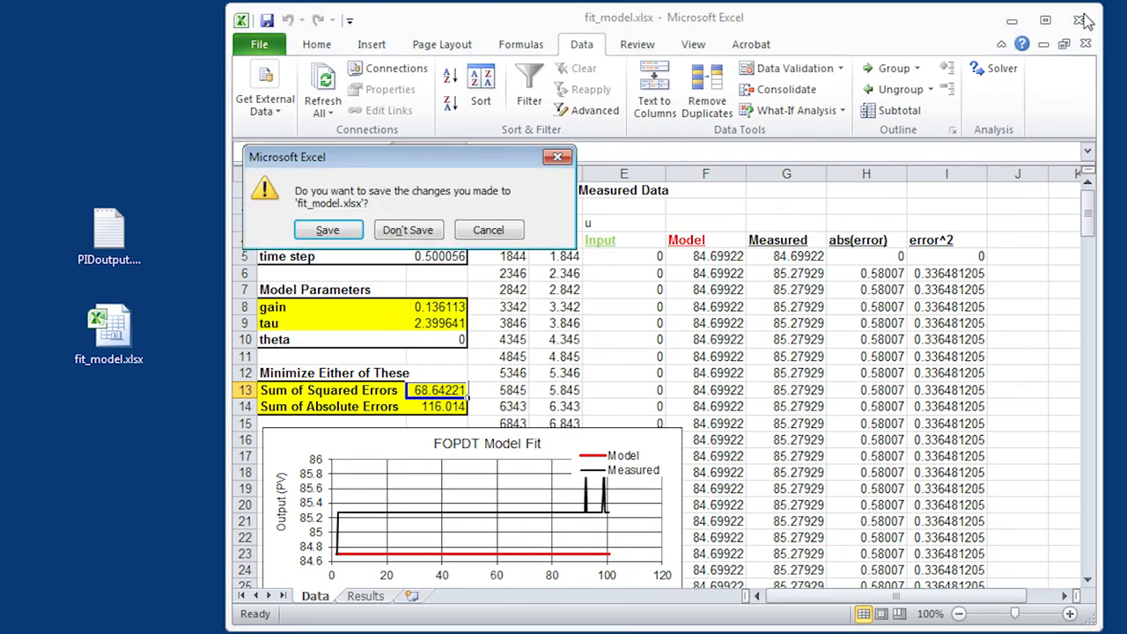
pyautogui.click(408, 229)
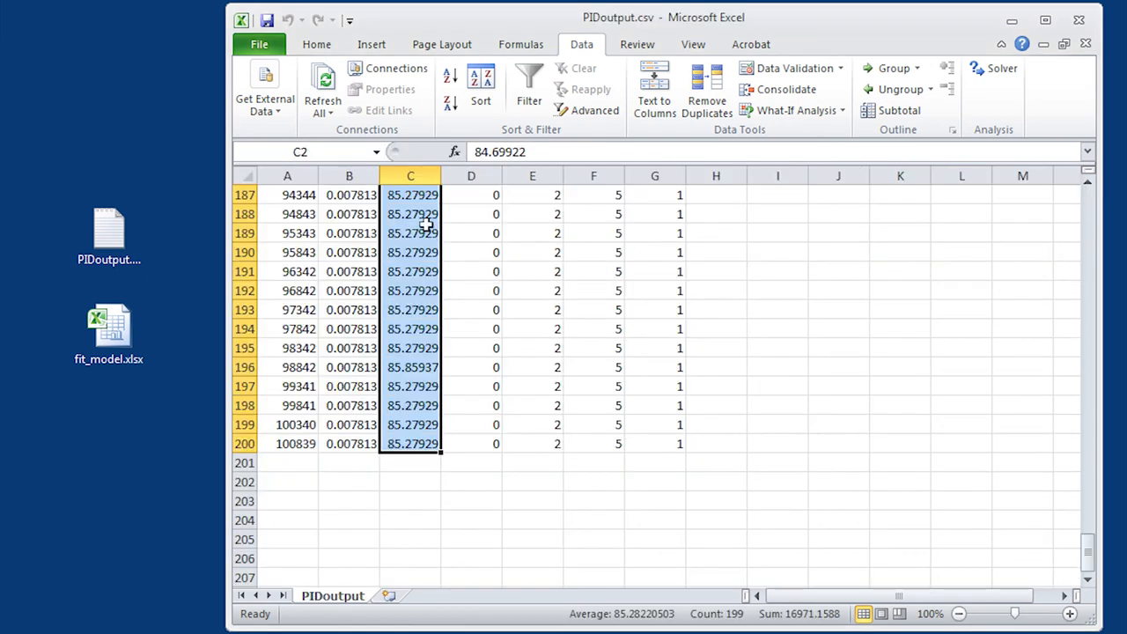